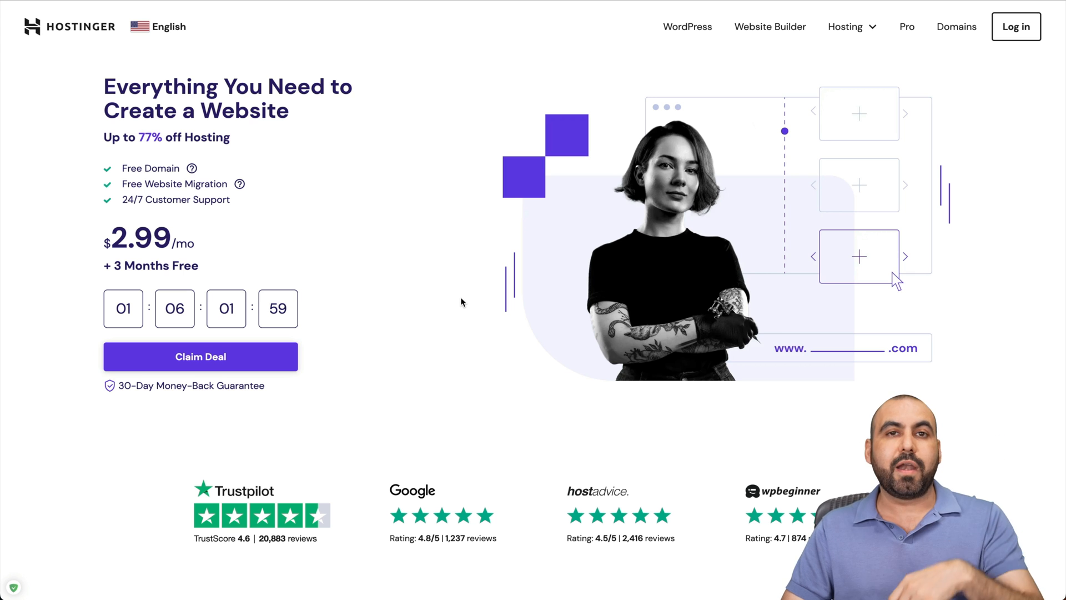
# Go from the Hosting menu to Web Hosting and scroll through the Single, Premium, Business and Cloud Startup feature comparison.
pyautogui.click(846, 27)
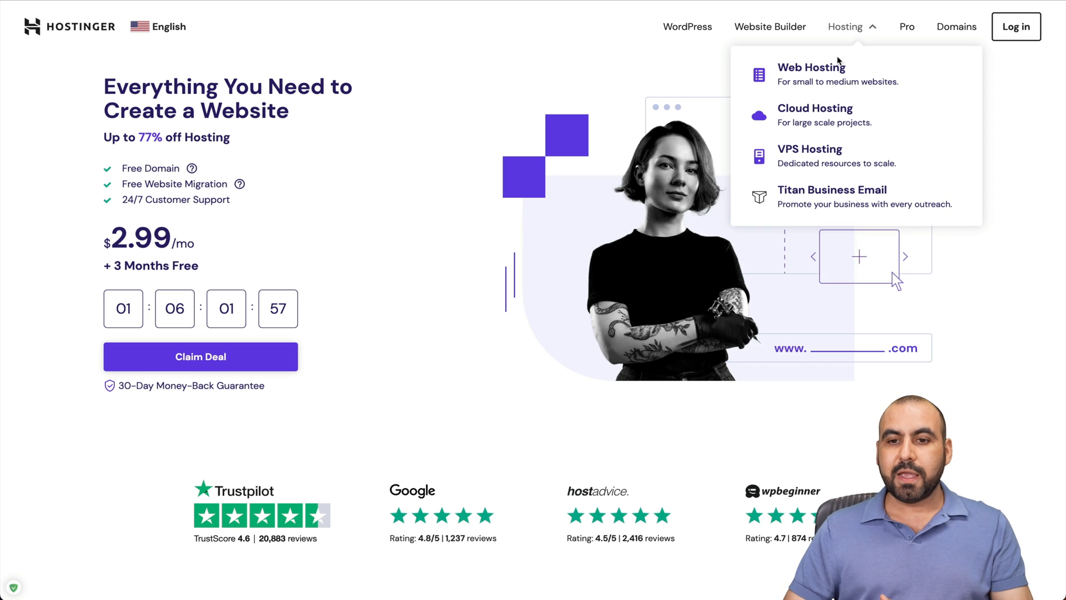
pyautogui.click(811, 66)
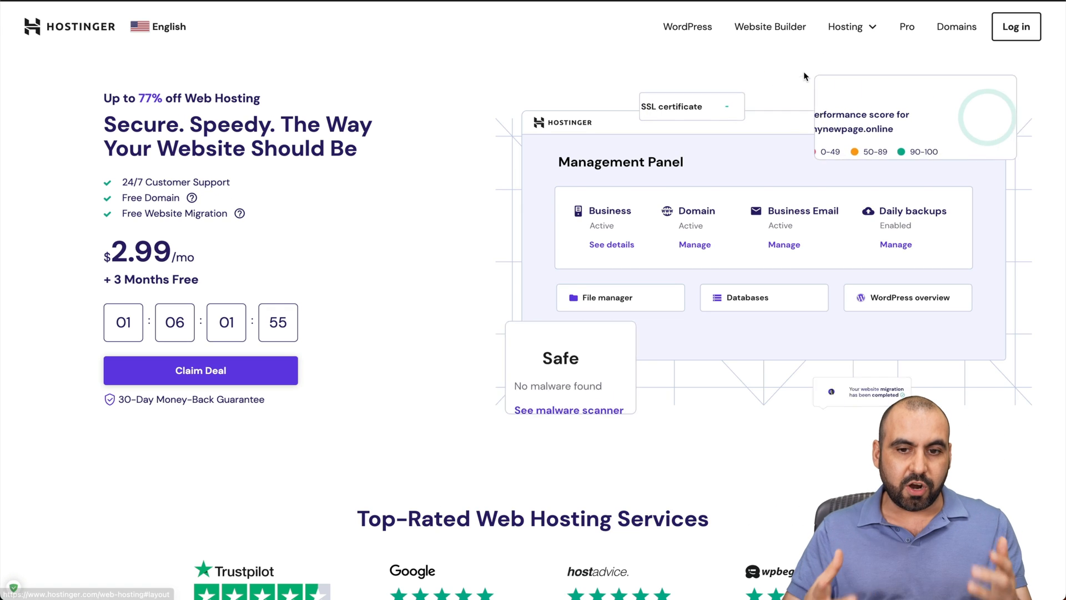
pyautogui.scroll(-3)
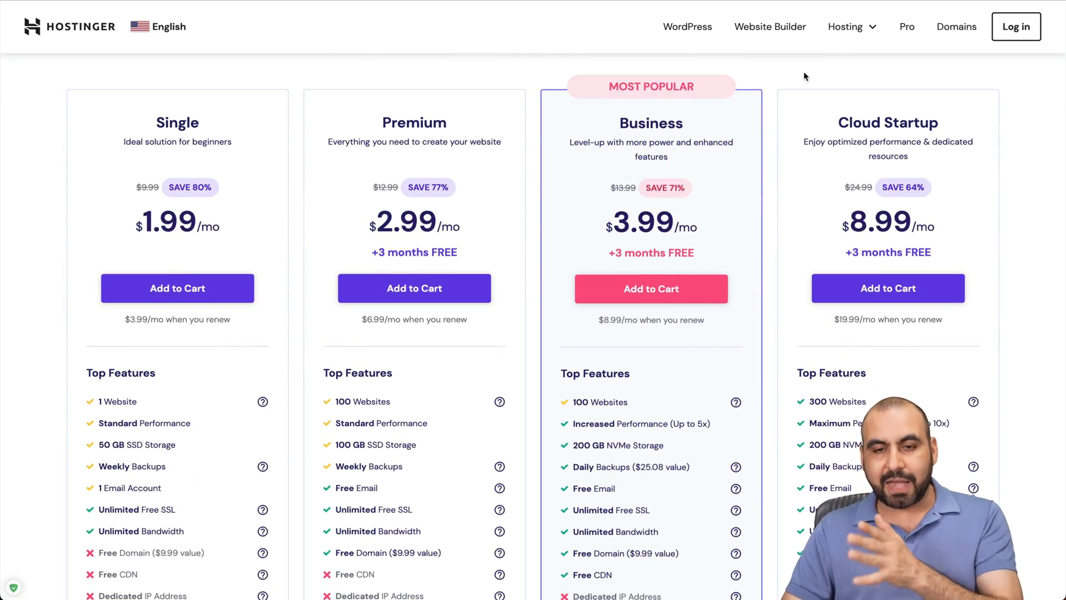
pyautogui.scroll(-3)
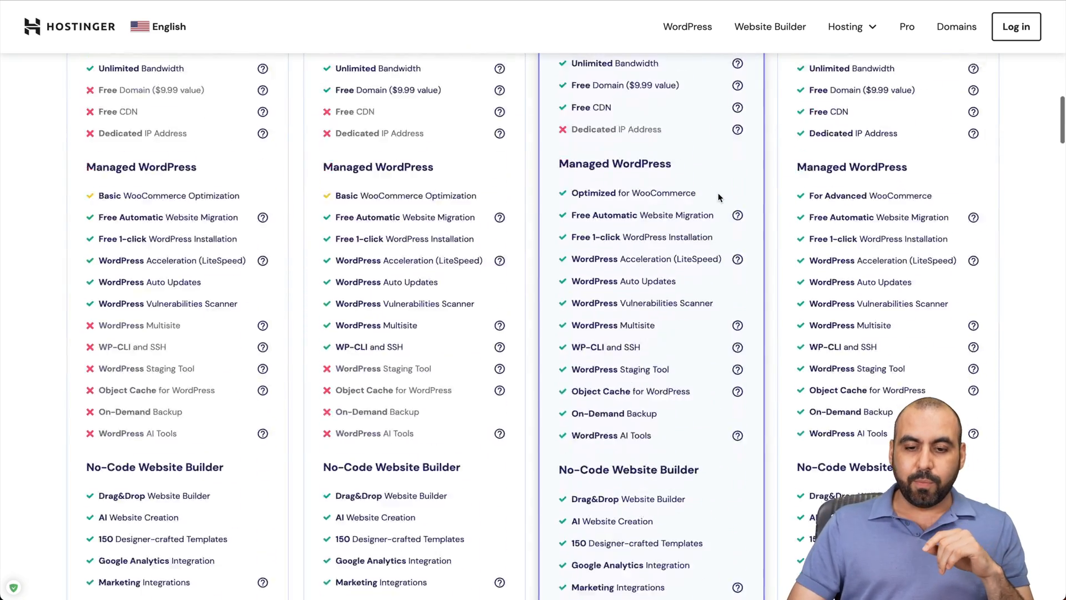
pyautogui.scroll(-3)
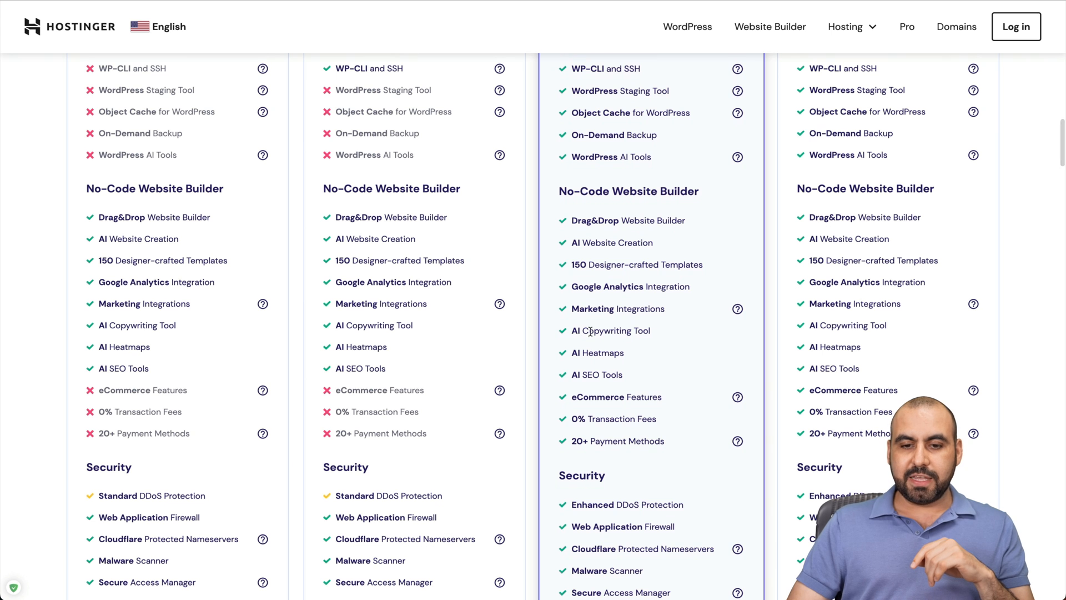
pyautogui.moveTo(655, 335)
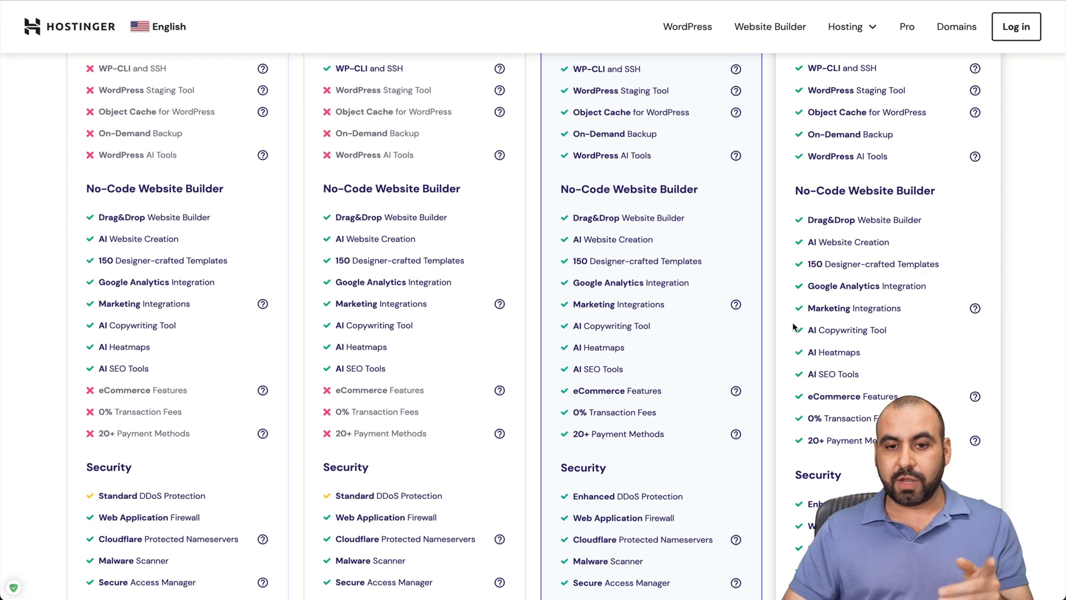
# Choose the Business plan at $3.99/mo with Add to Cart from the plan cards.
pyautogui.scroll(3)
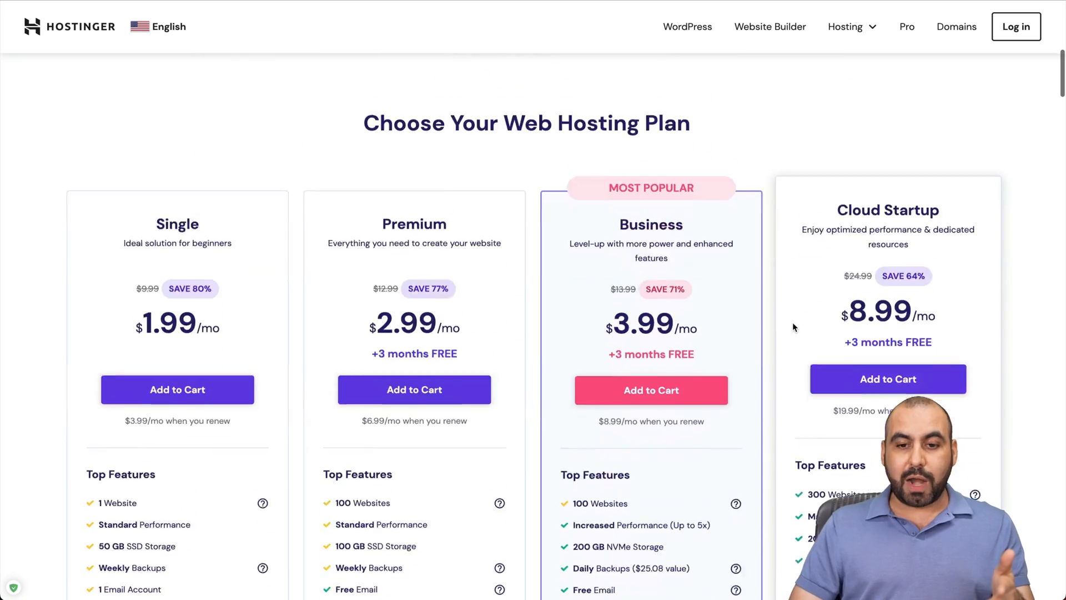
pyautogui.scroll(-3)
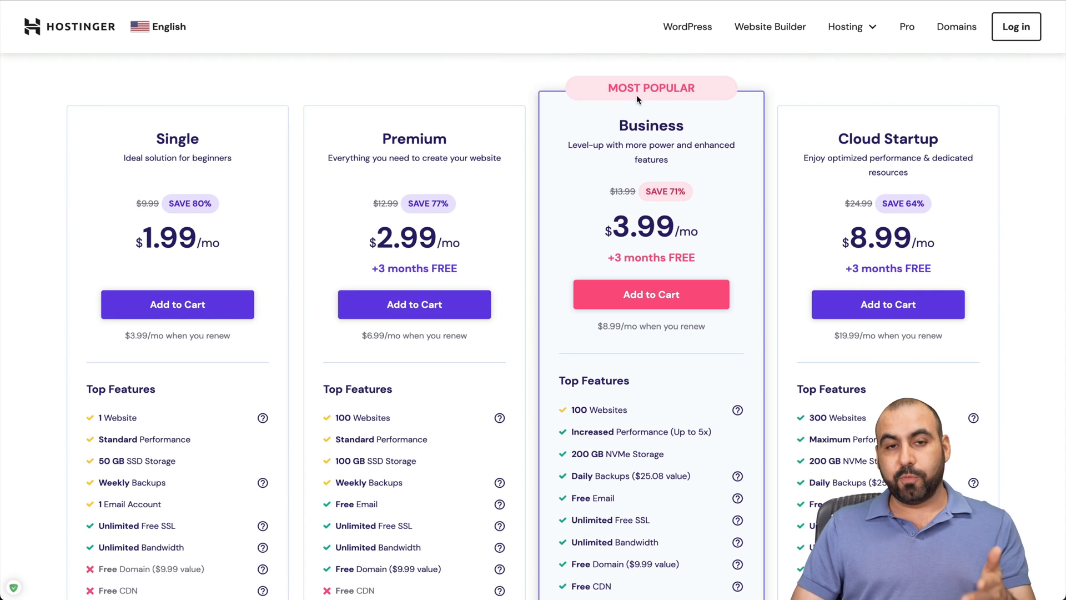
pyautogui.moveTo(665, 317)
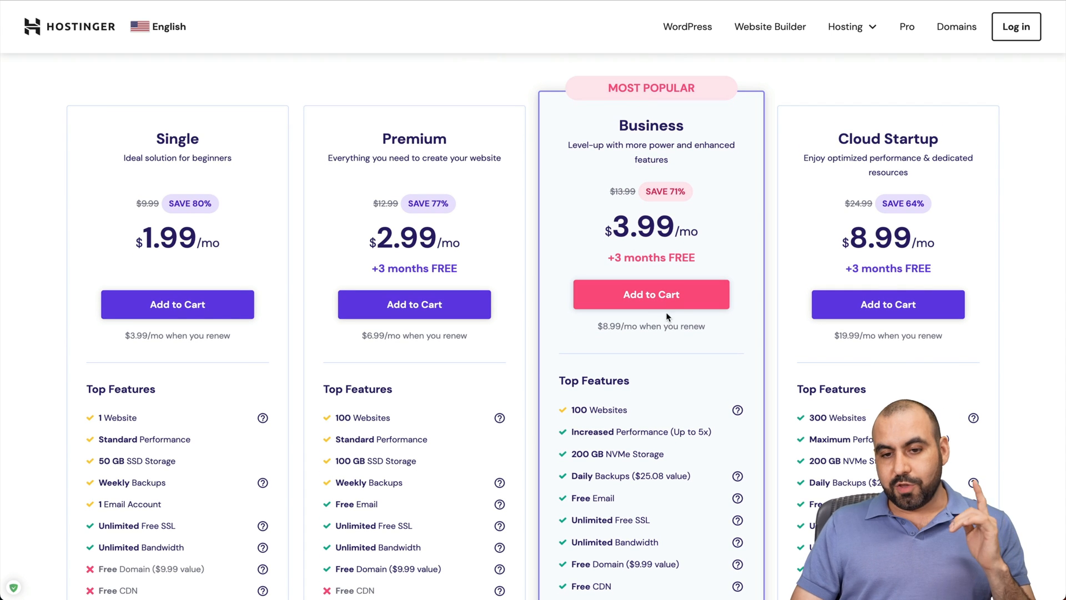
pyautogui.click(649, 294)
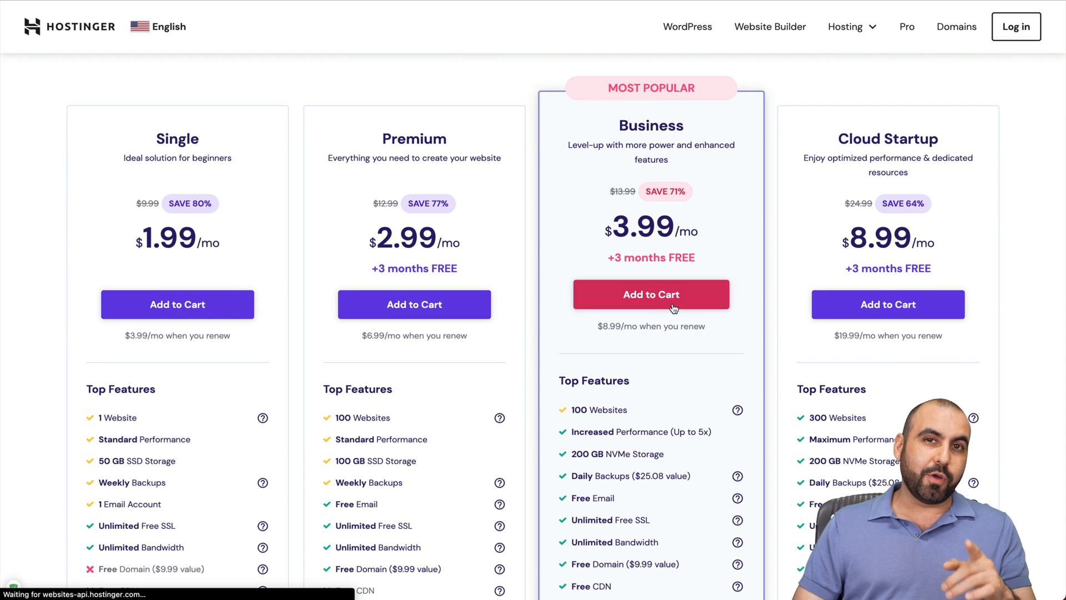
# Proceed with the Business order and move down to the checkout payment section.
pyautogui.click(650, 293)
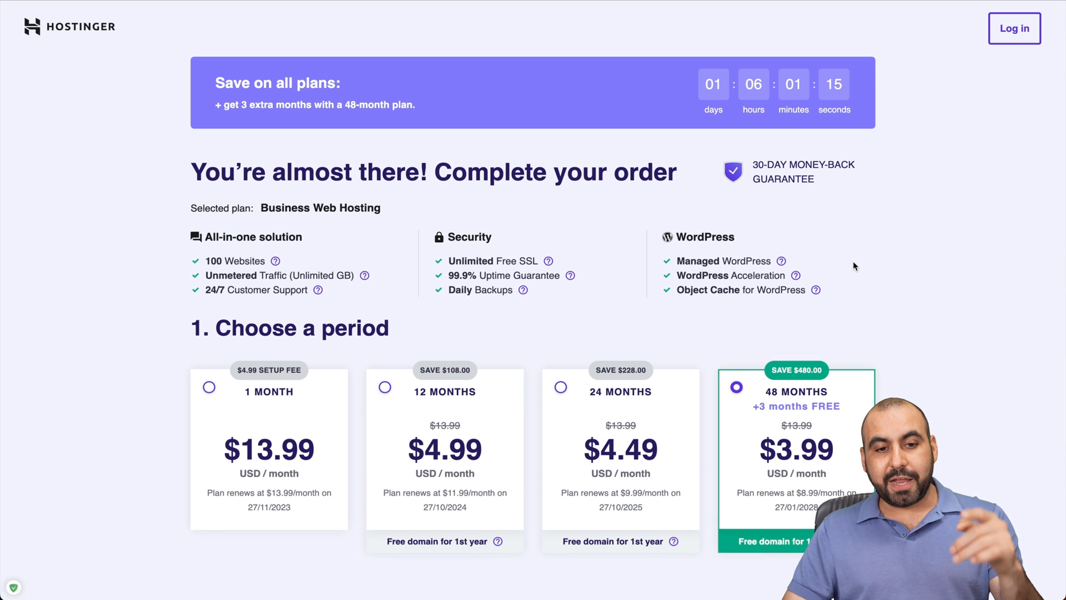
pyautogui.scroll(-3)
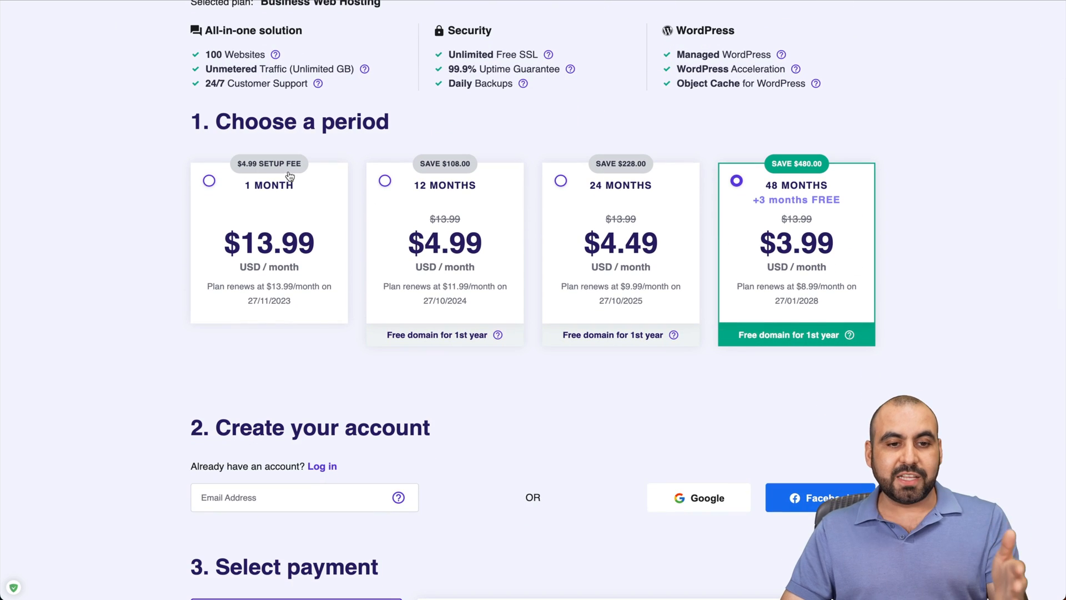
pyautogui.moveTo(662, 146)
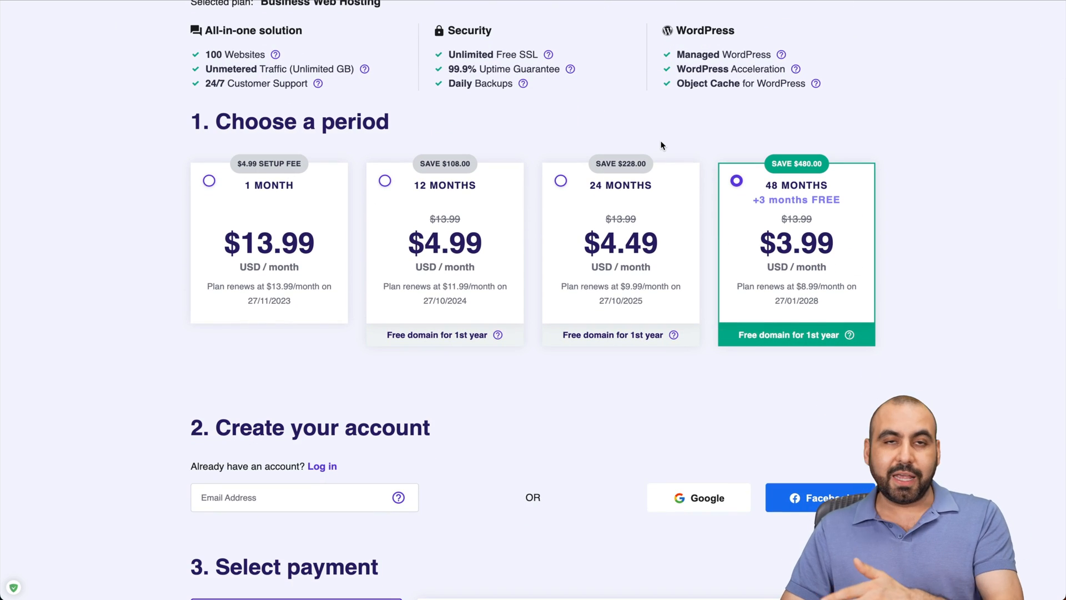
pyautogui.moveTo(822, 194)
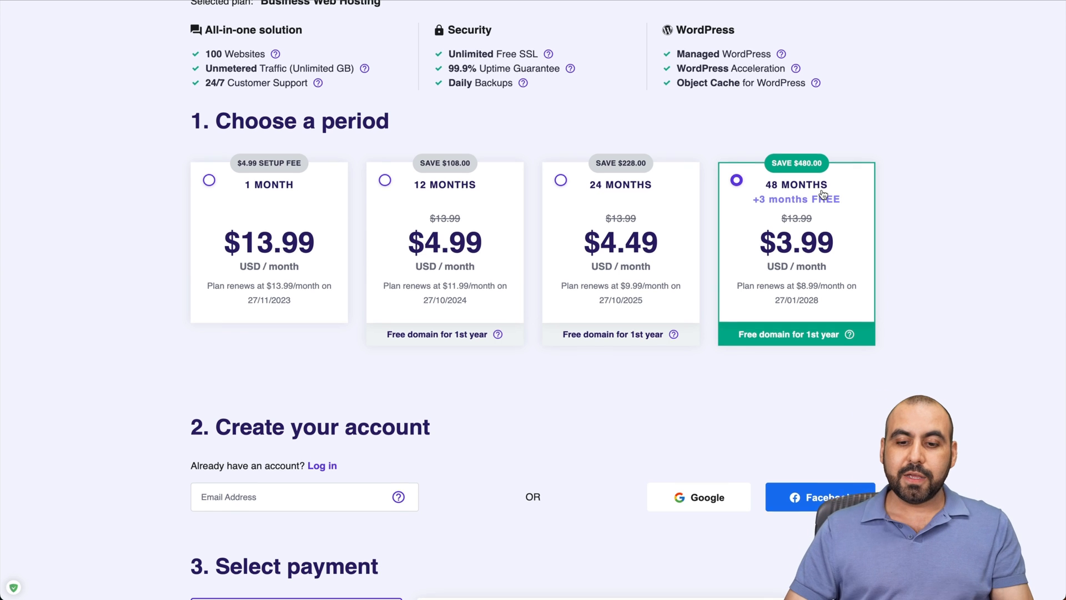
pyautogui.scroll(-3)
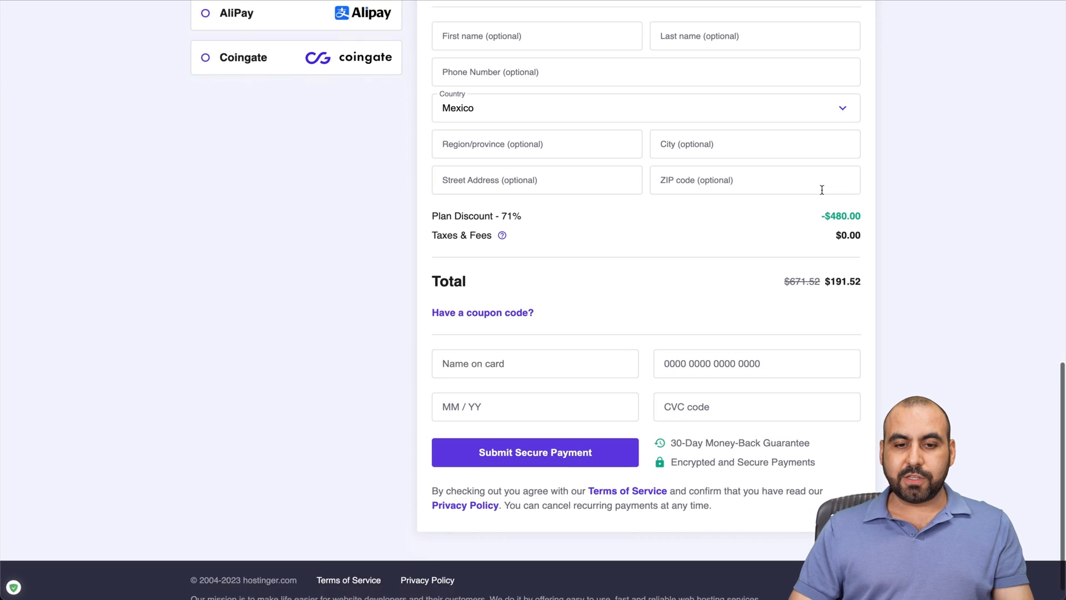
pyautogui.scroll(-3)
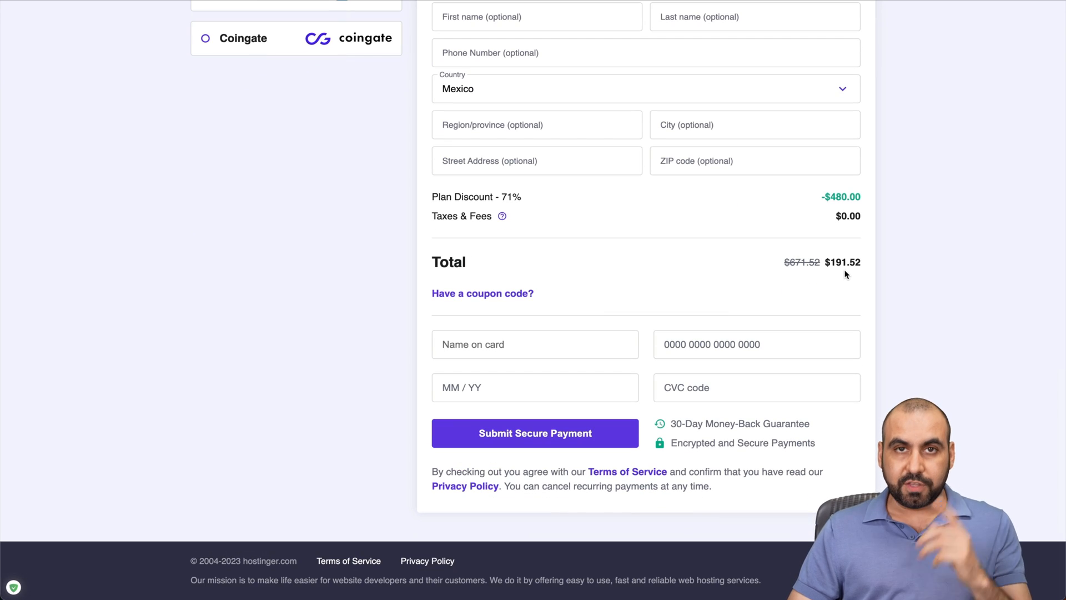
# Enter the coupon code SAASMASTER and apply it to the order.
pyautogui.click(482, 293)
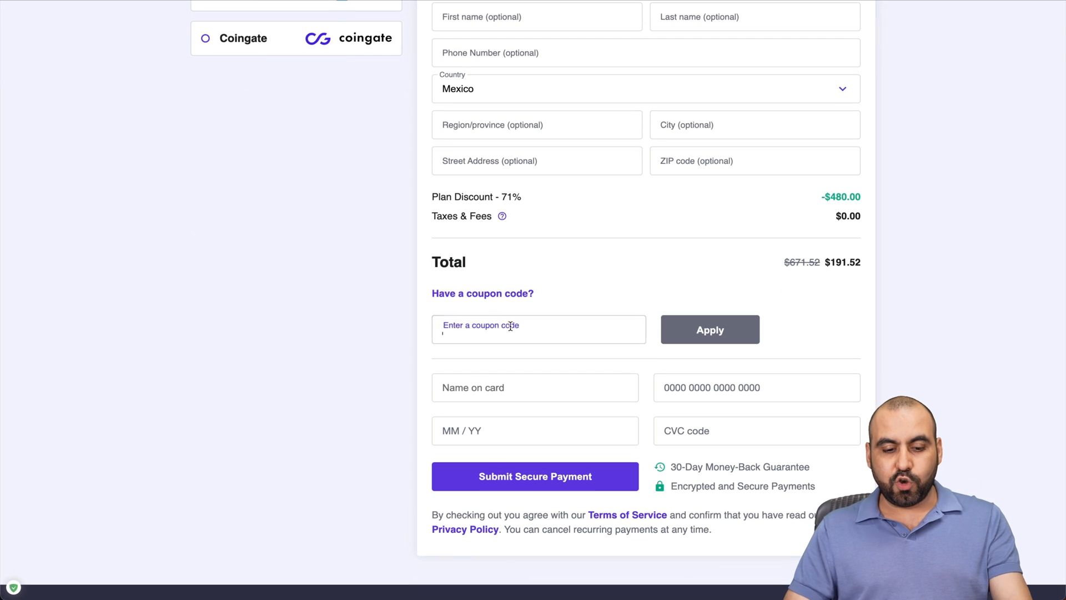
pyautogui.write('SAASMASTER')
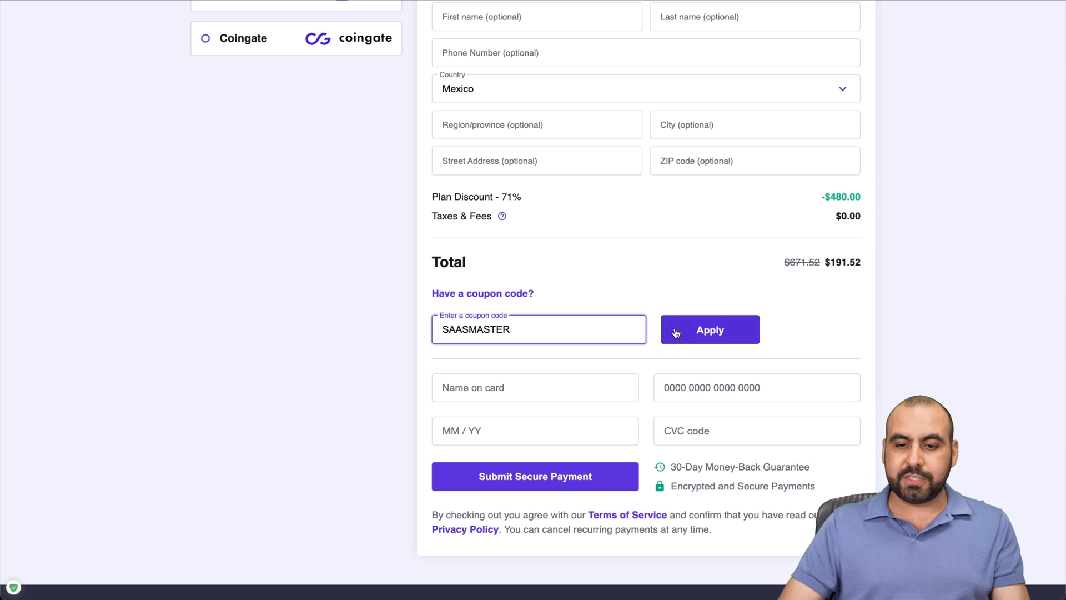
pyautogui.click(710, 330)
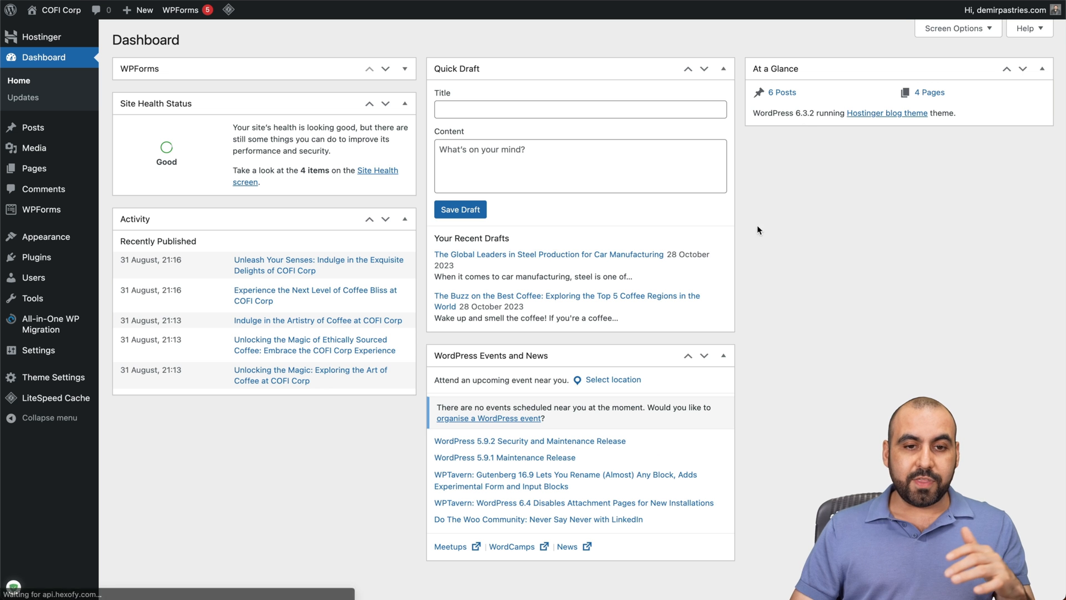
pyautogui.moveTo(755, 348)
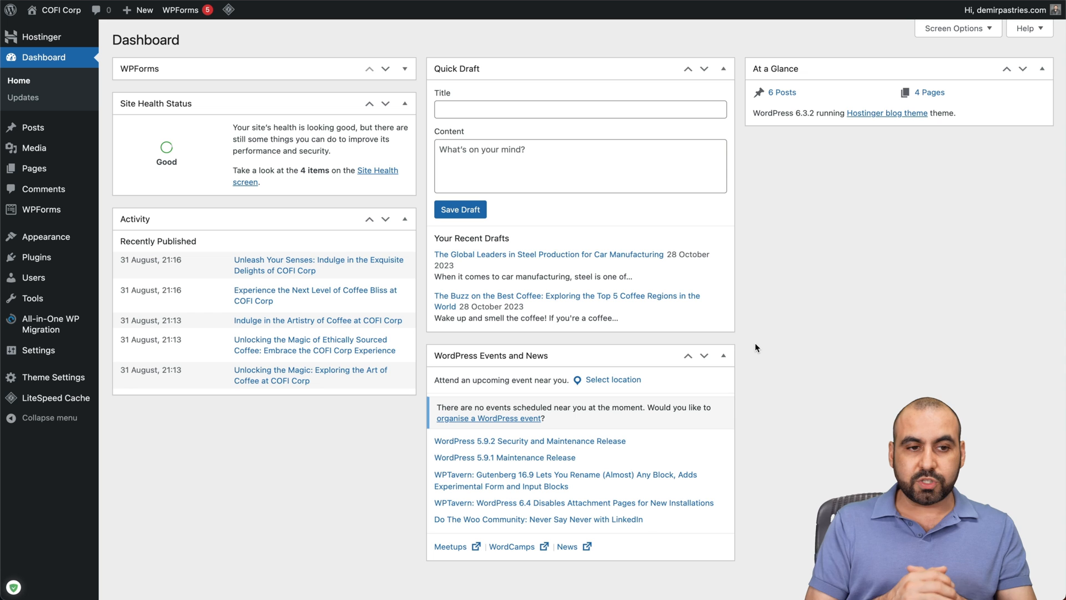
pyautogui.moveTo(586, 280)
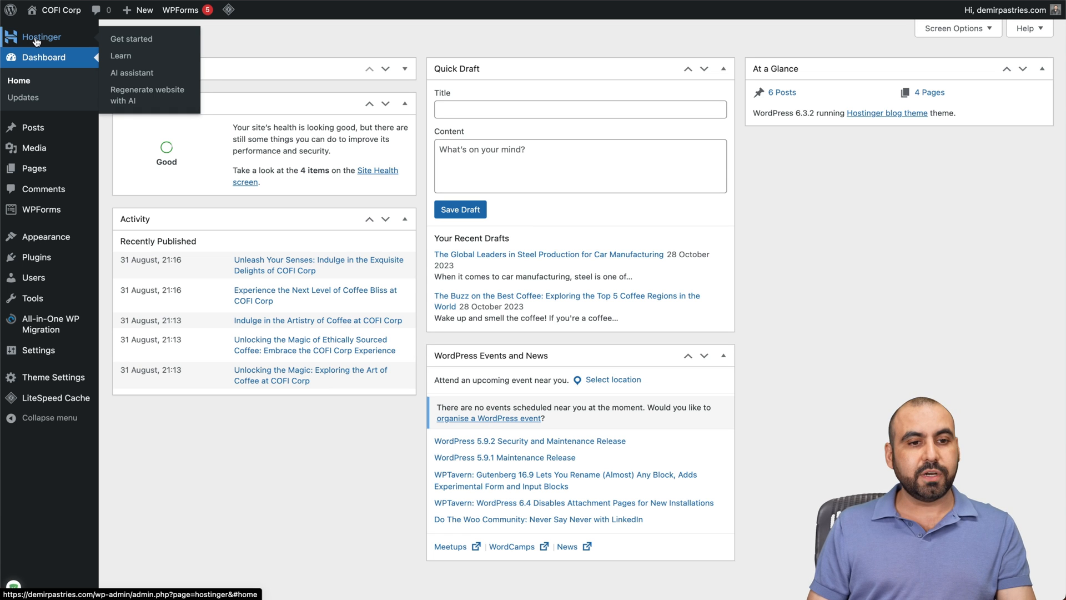
pyautogui.moveTo(132, 73)
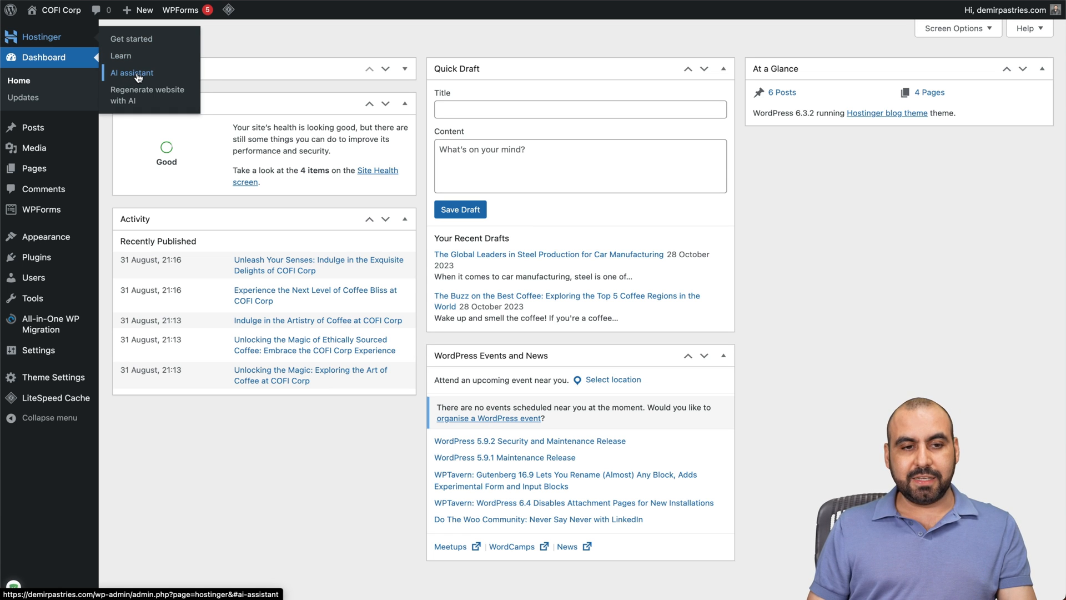
# In the Hostinger AI assistant keep content type Posts and choose the Friendly and Witty tones.
pyautogui.click(131, 73)
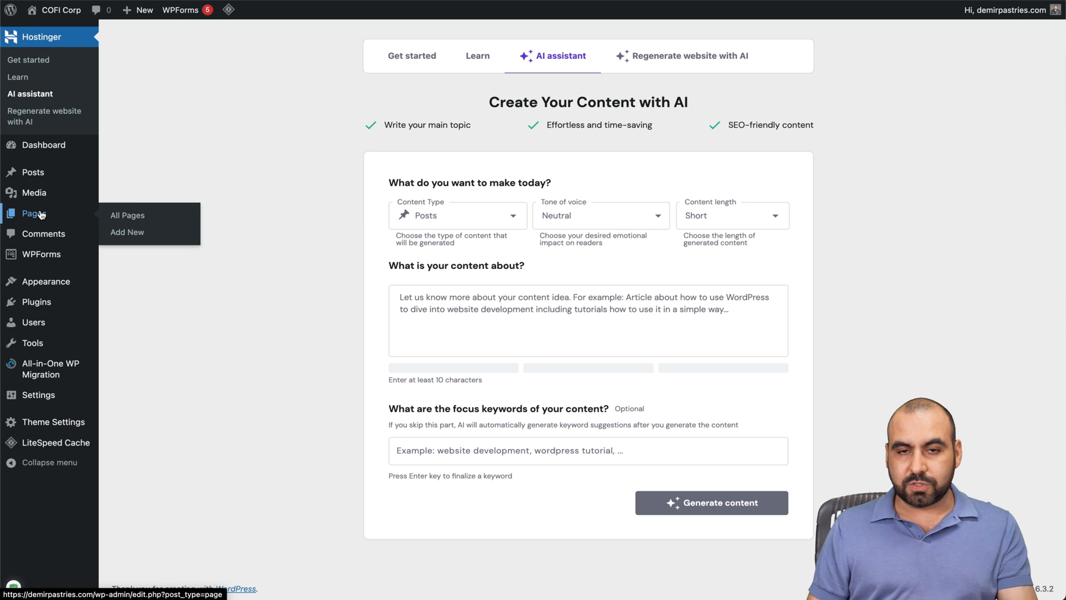
pyautogui.moveTo(313, 320)
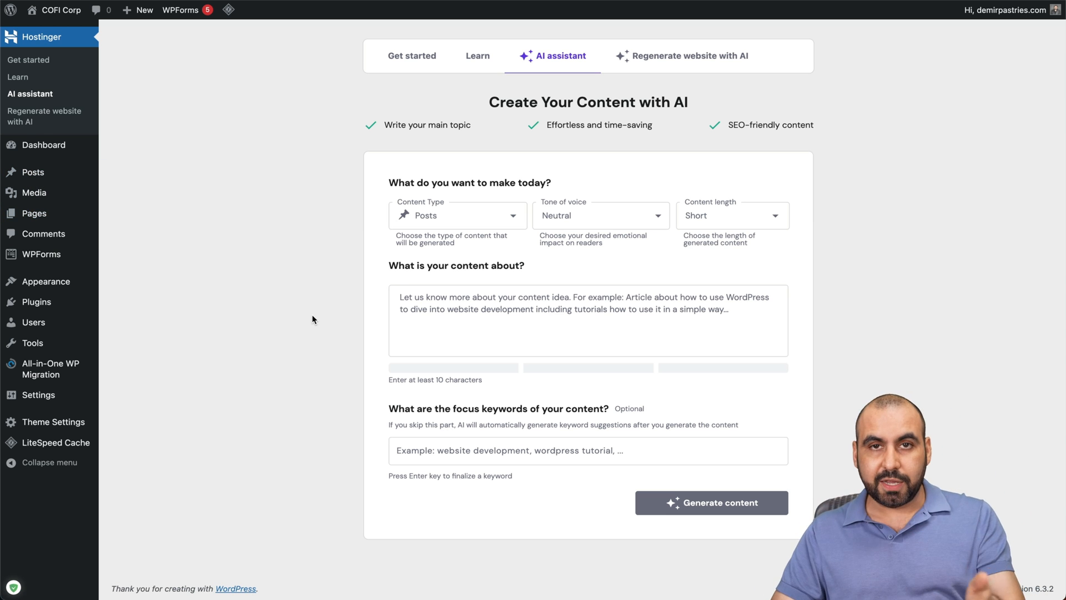
pyautogui.moveTo(495, 226)
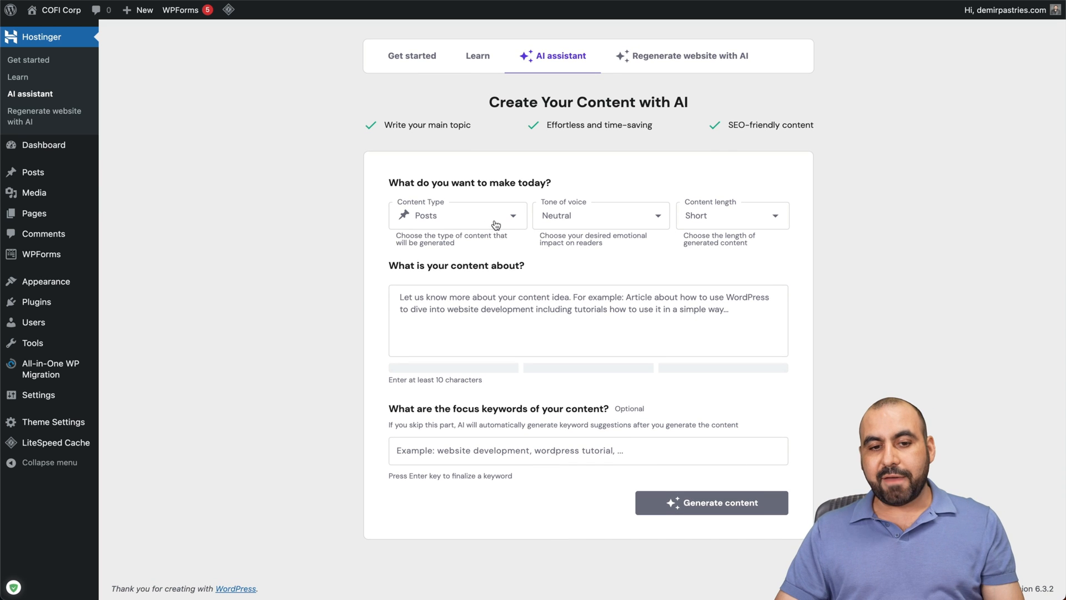
pyautogui.click(458, 214)
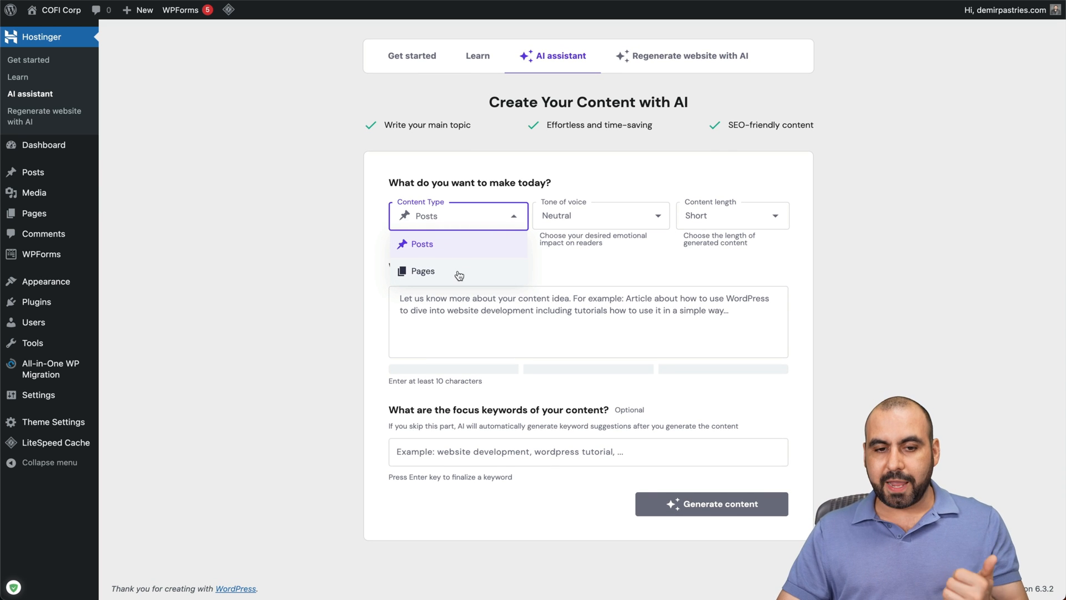
pyautogui.click(421, 243)
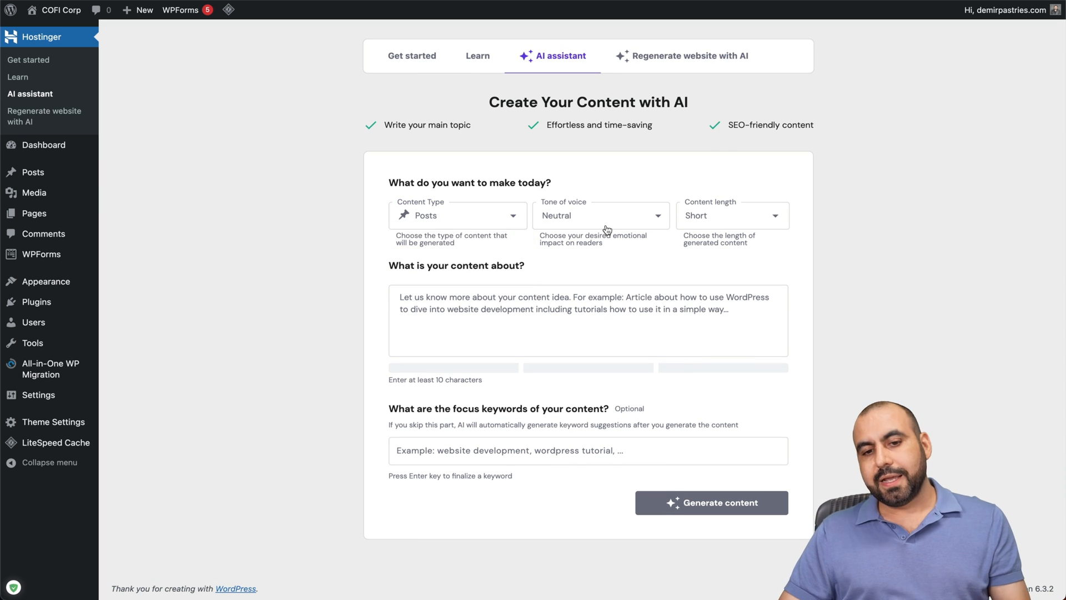
pyautogui.click(599, 216)
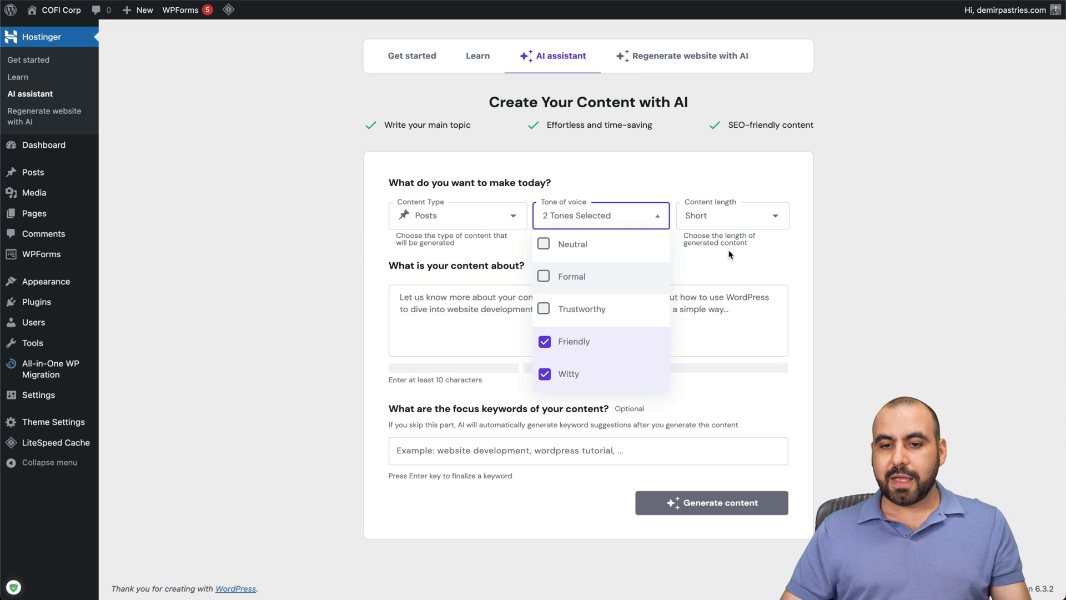
# Set the content length to Long and move to the topic description field.
pyautogui.click(732, 215)
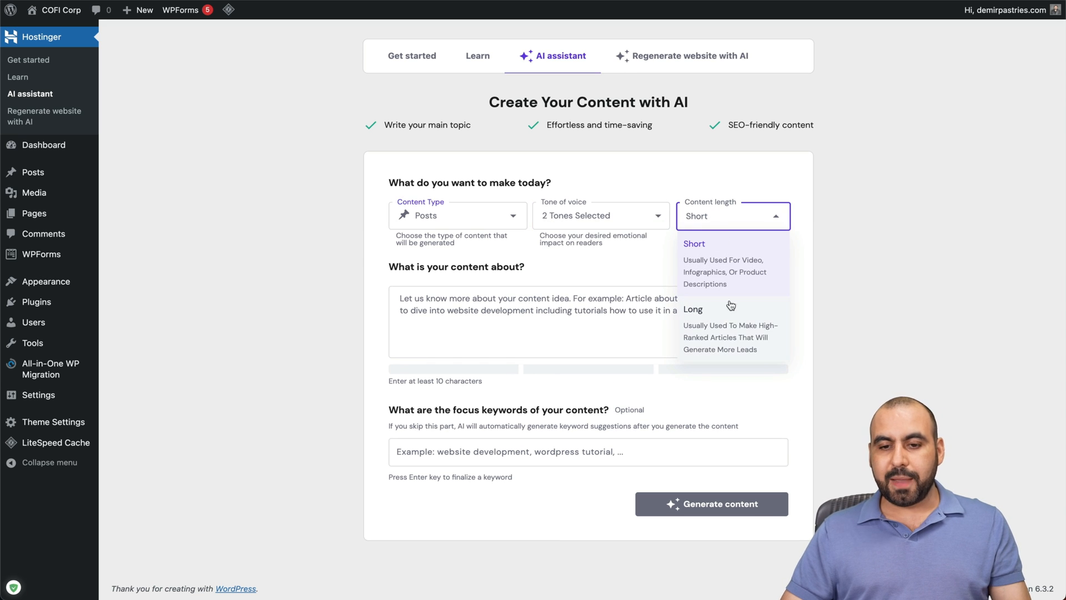
pyautogui.click(693, 309)
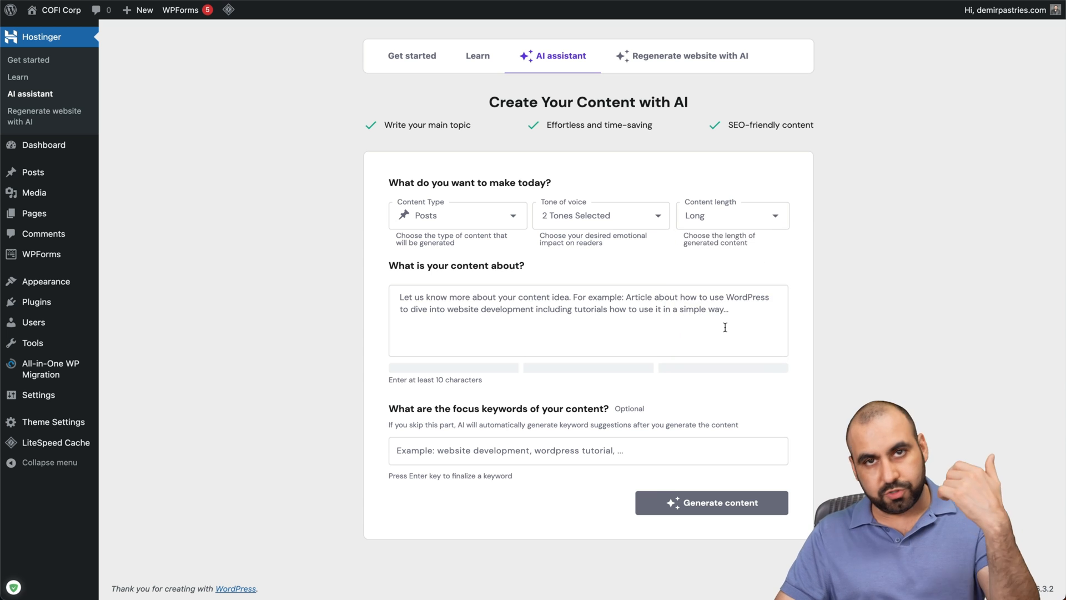
pyautogui.click(587, 320)
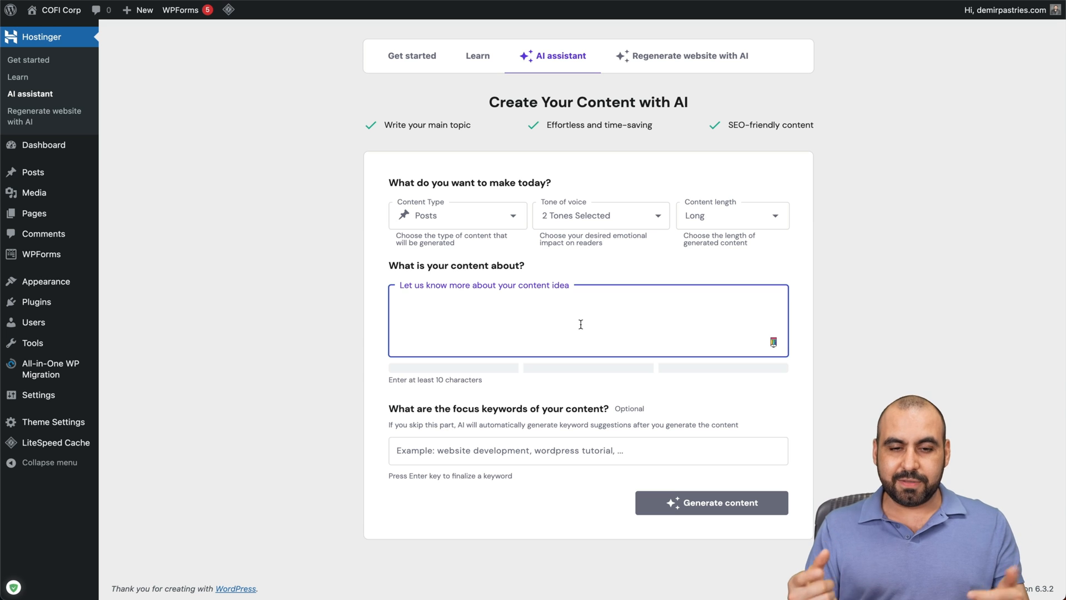
# Describe the post as top 5 screen recorders for Mac and Windows, add keywords 'mac recorder, windows recorders, screen recorders' and generate.
pyautogui.write('What are the top 5 screen recorders for Mac and top 5 for Windows')
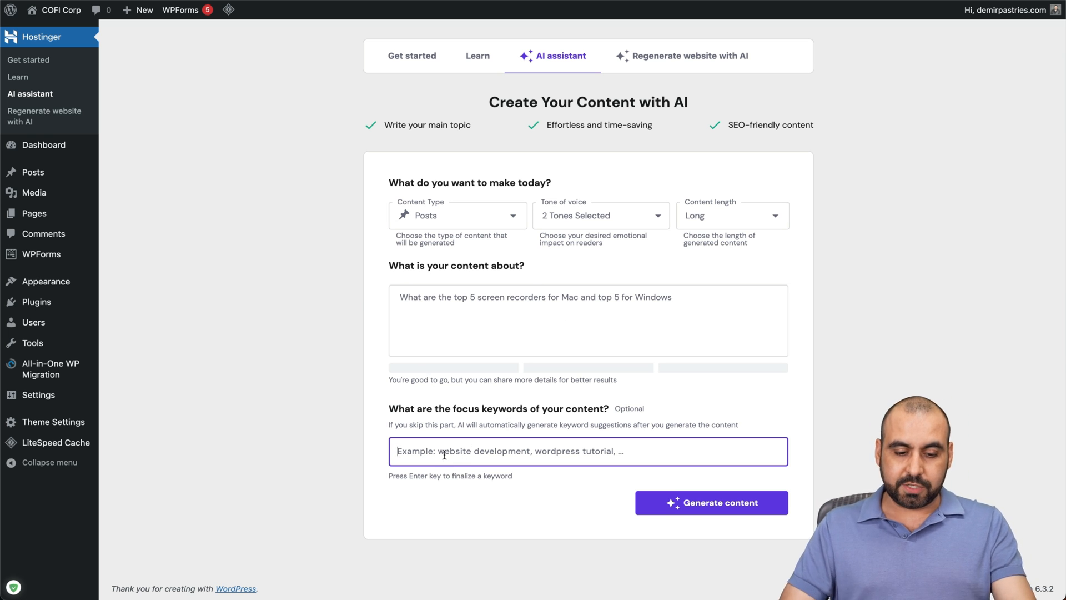
pyautogui.write('mac recorder, windows recorders, screen recorders')
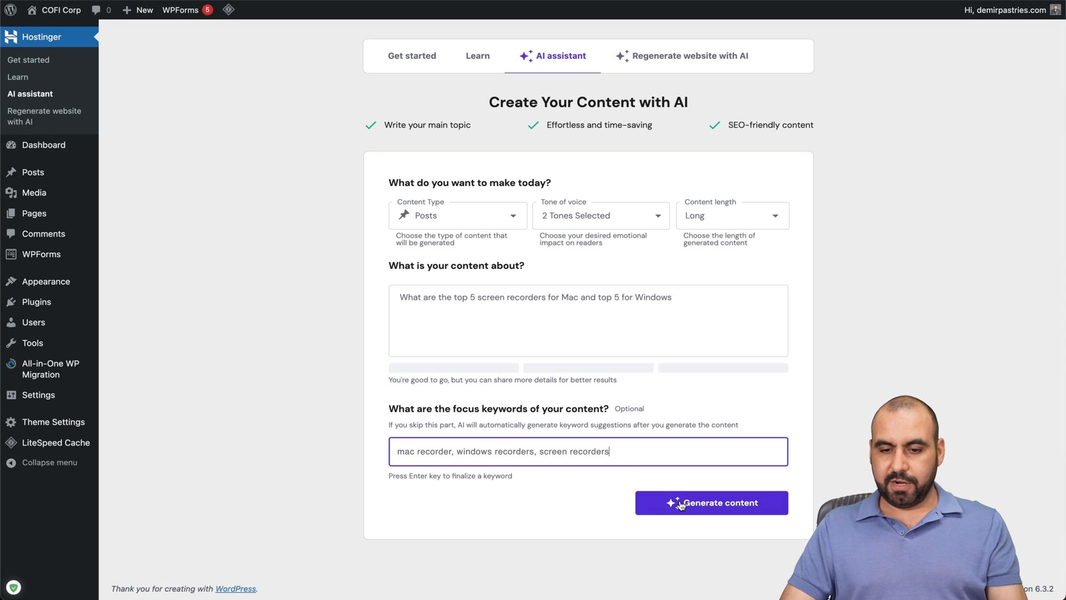
pyautogui.click(710, 502)
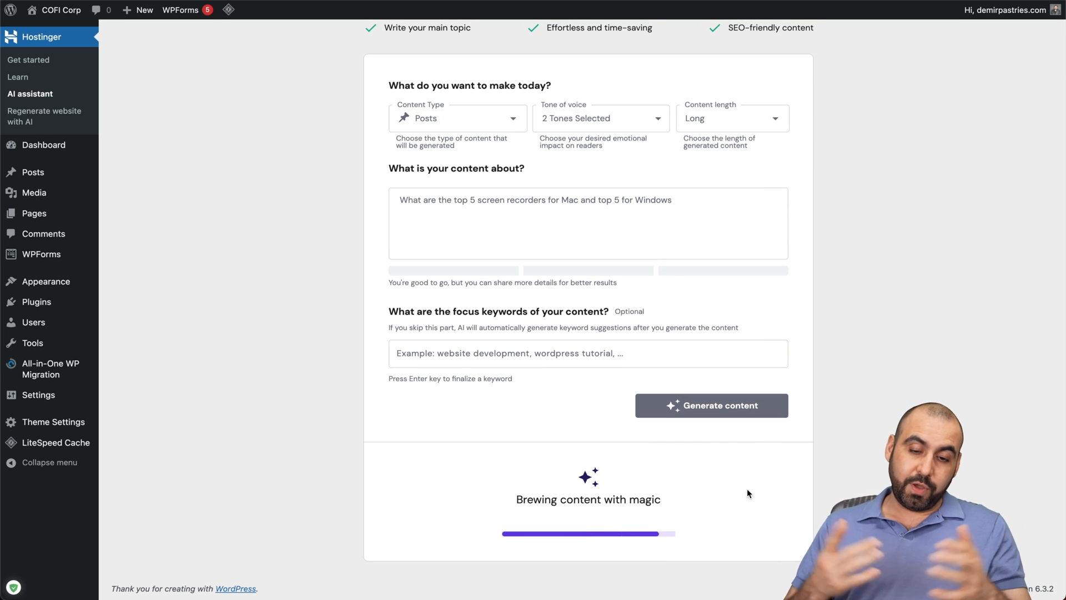
# Look over the generated keywords, meta description and article, then select the word 'gaming' in the meta description.
pyautogui.scroll(-3)
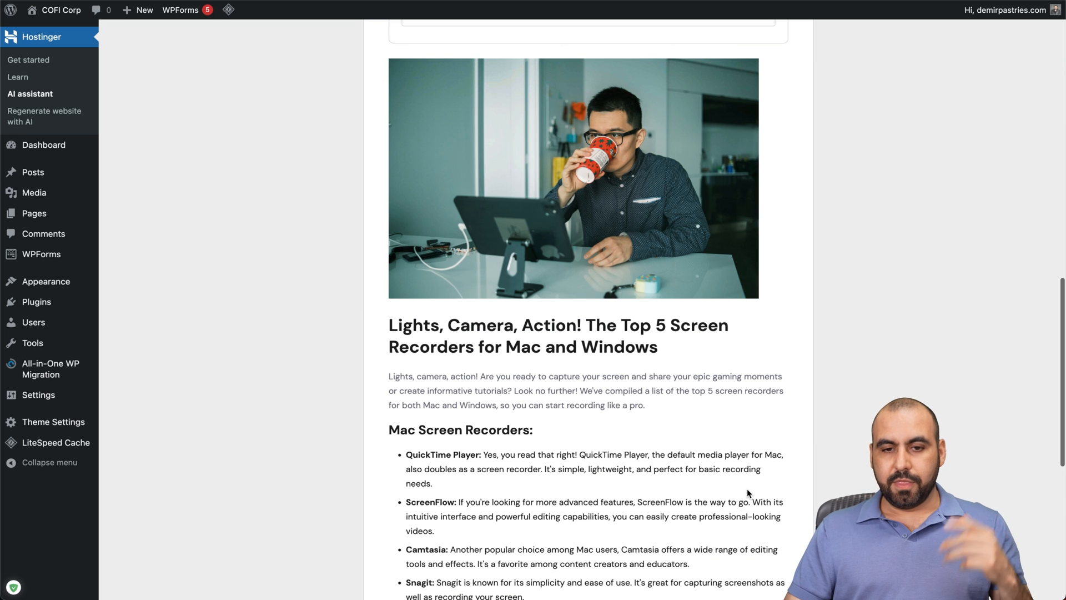
pyautogui.scroll(3)
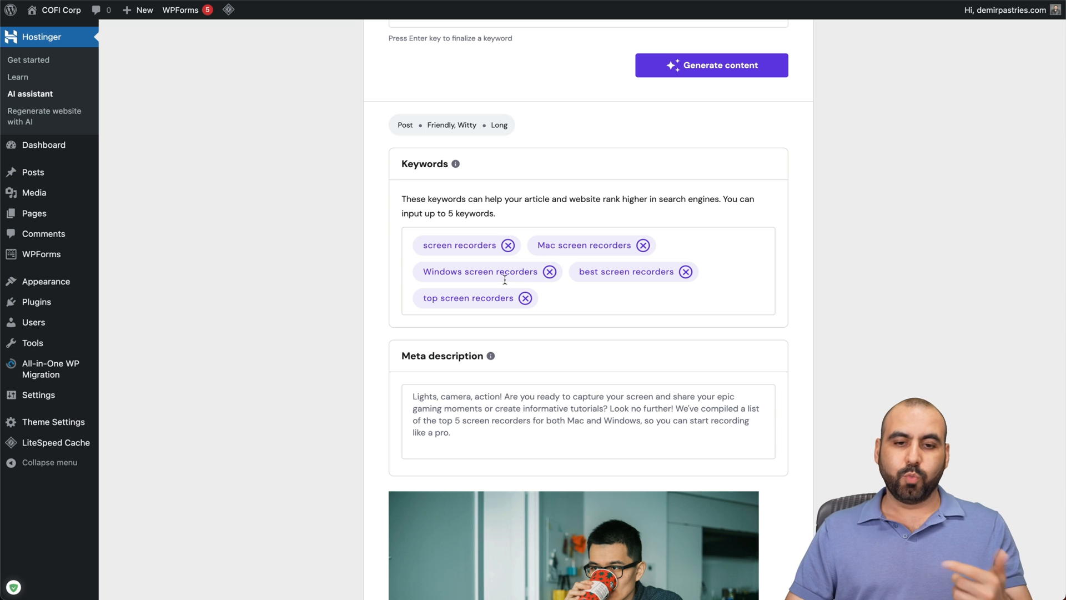
pyautogui.moveTo(540, 278)
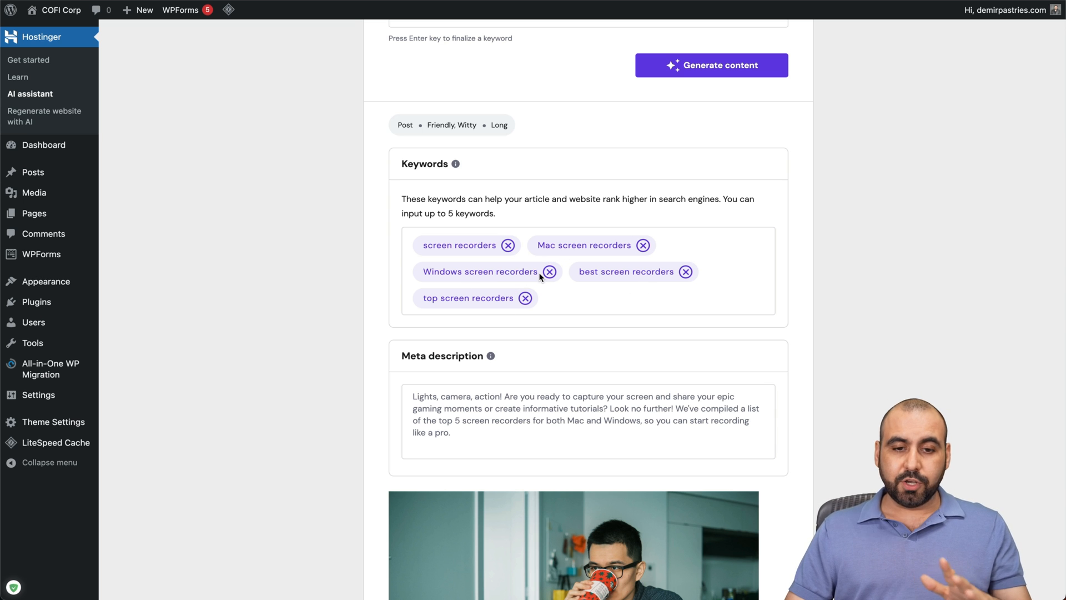
pyautogui.scroll(-3)
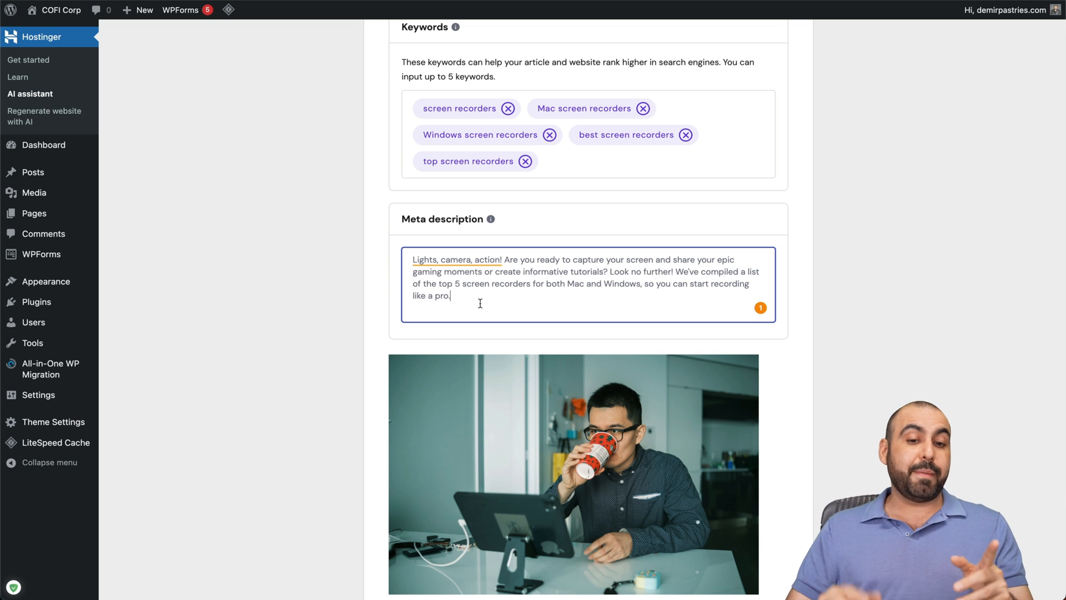
pyautogui.doubleClick(426, 271)
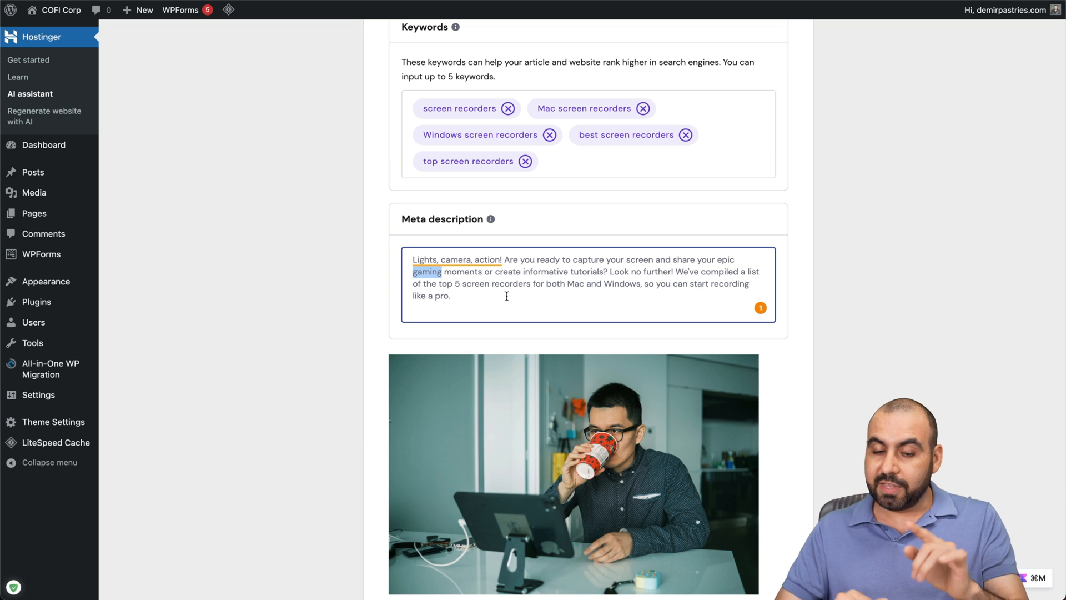
pyautogui.scroll(-3)
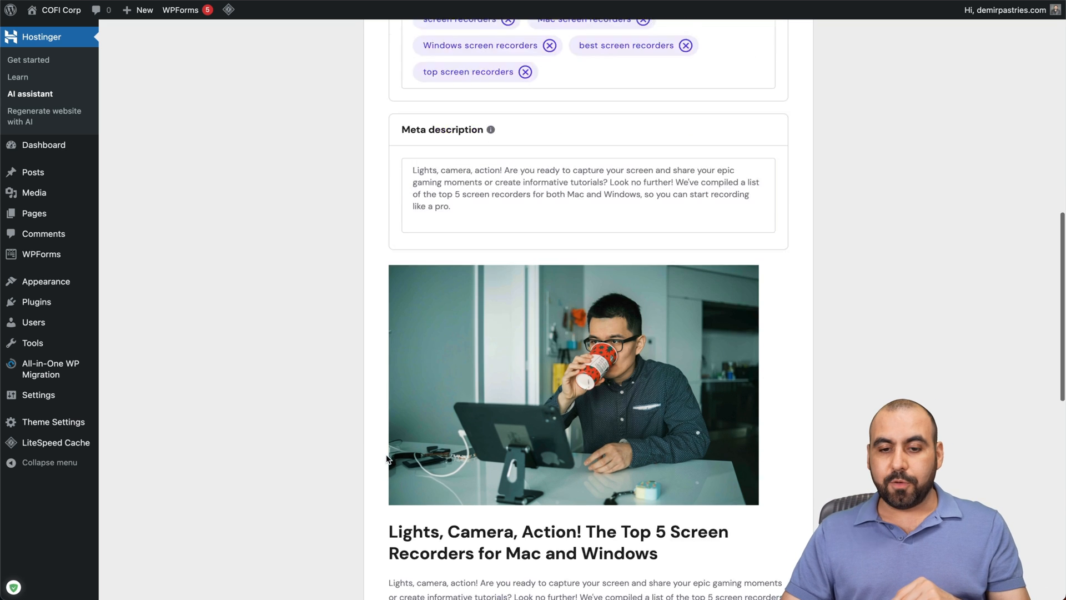
pyautogui.scroll(-3)
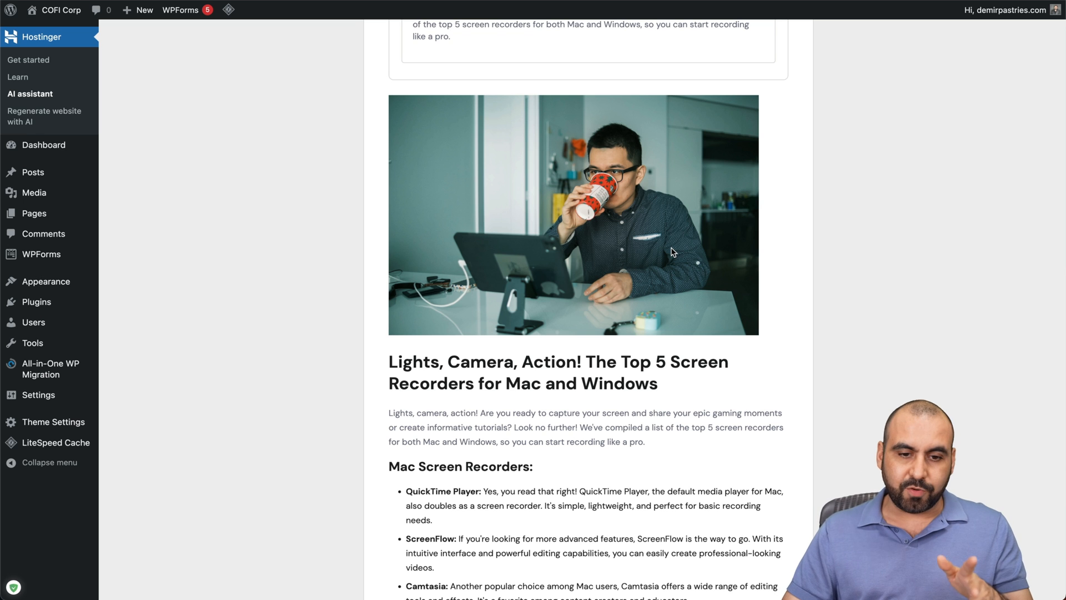
pyautogui.scroll(-3)
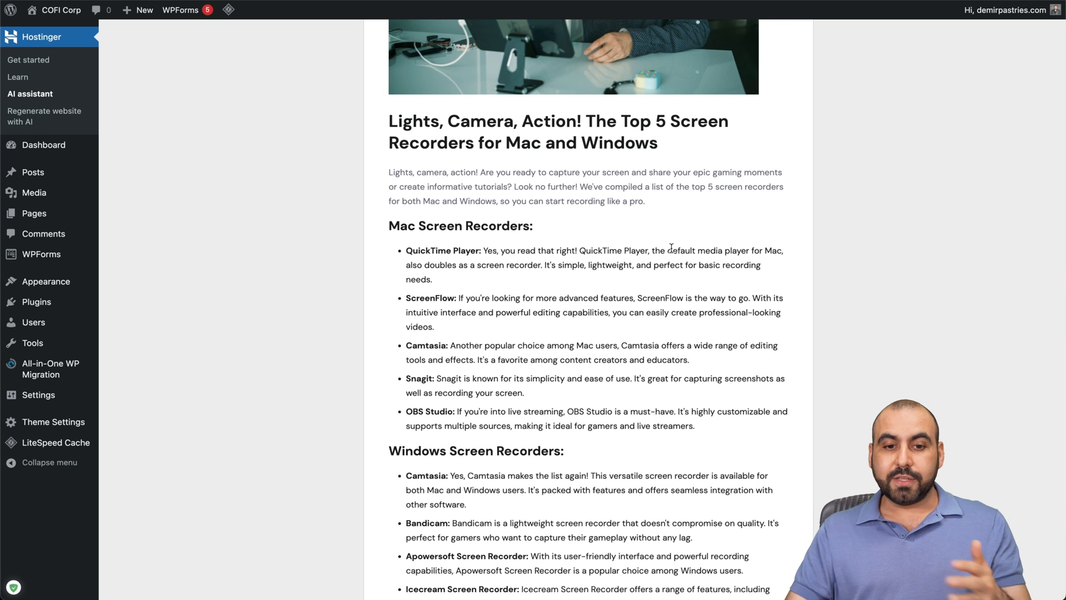
pyautogui.moveTo(637, 237)
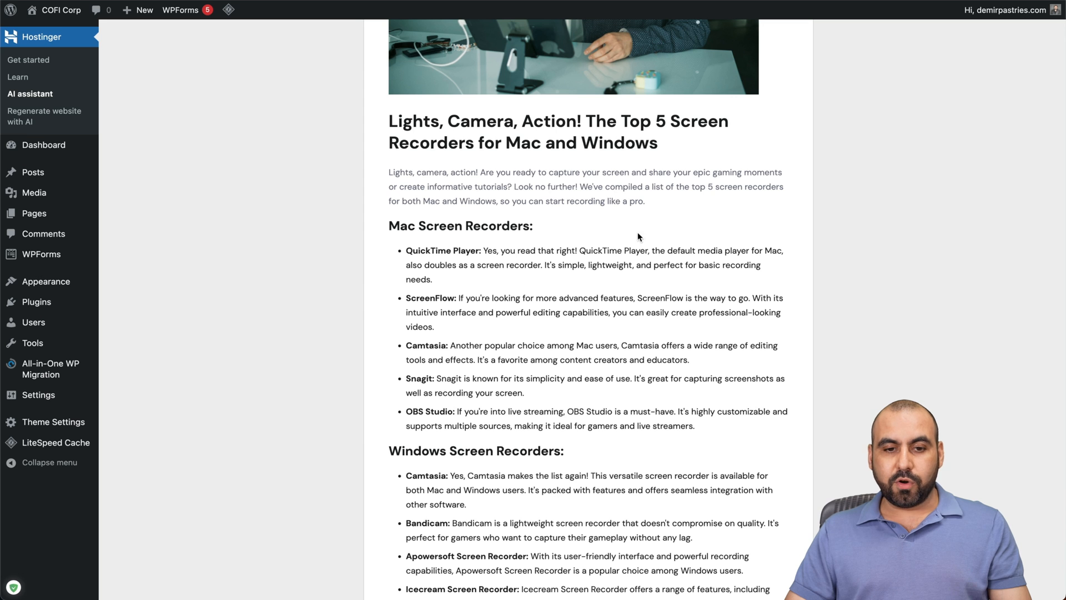
pyautogui.moveTo(455, 254)
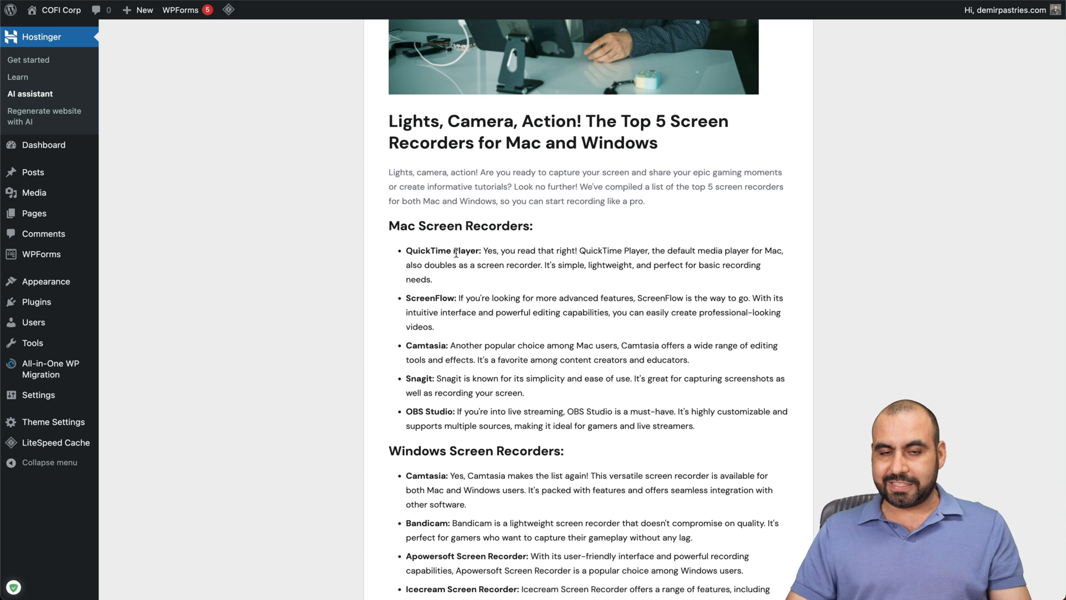
pyautogui.moveTo(506, 292)
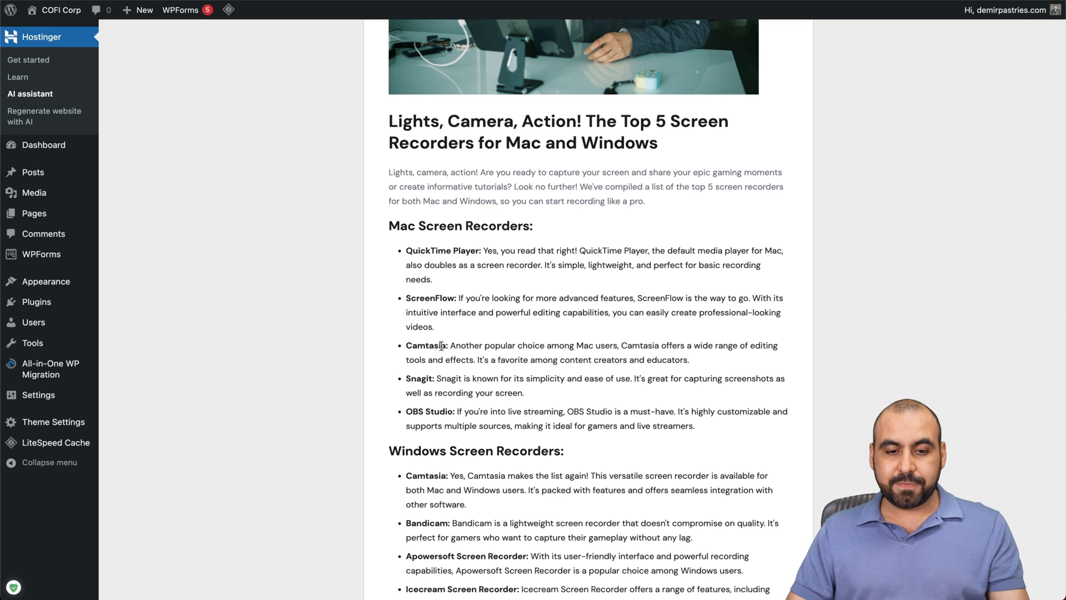
pyautogui.moveTo(430, 413)
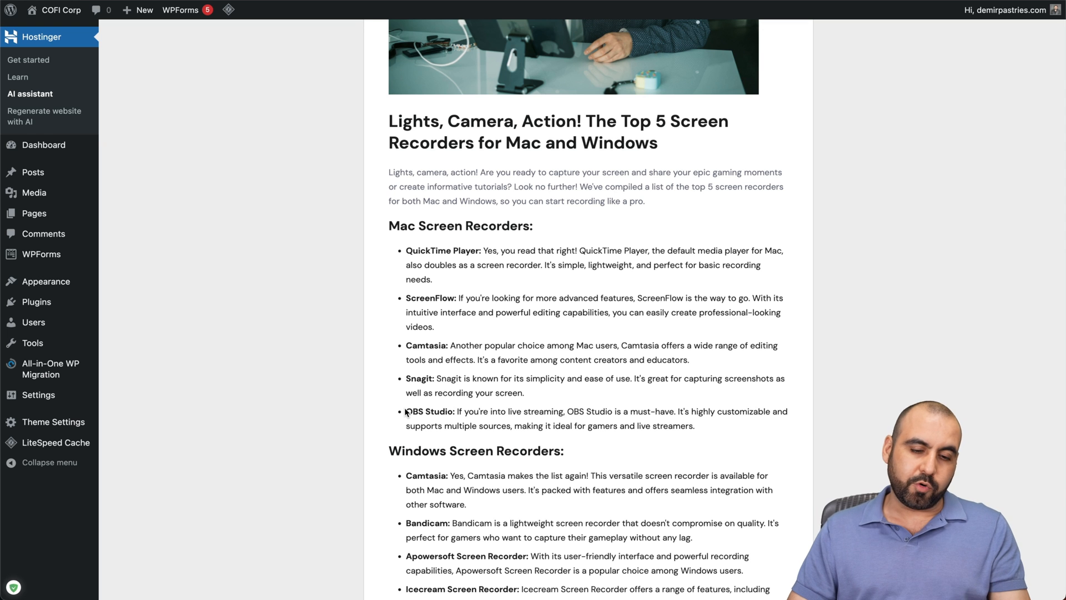
pyautogui.scroll(-3)
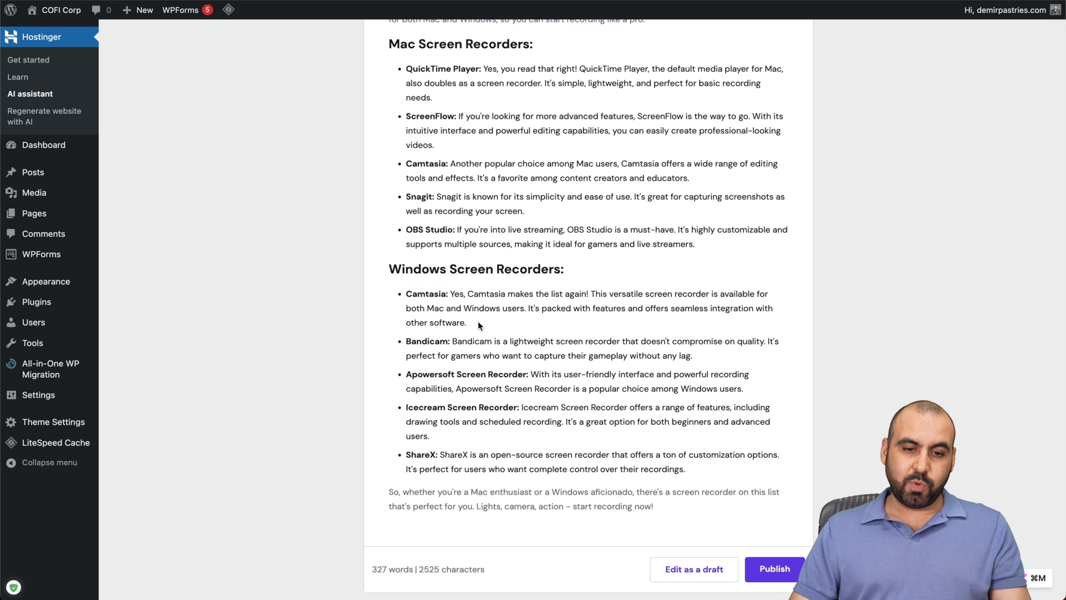
pyautogui.moveTo(440, 163)
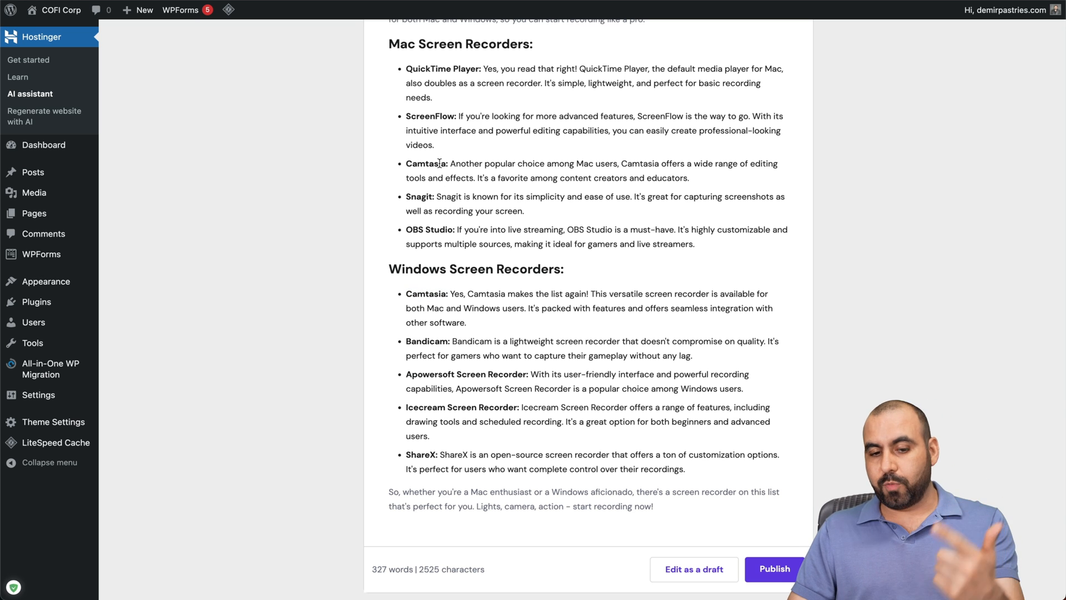
pyautogui.scroll(3)
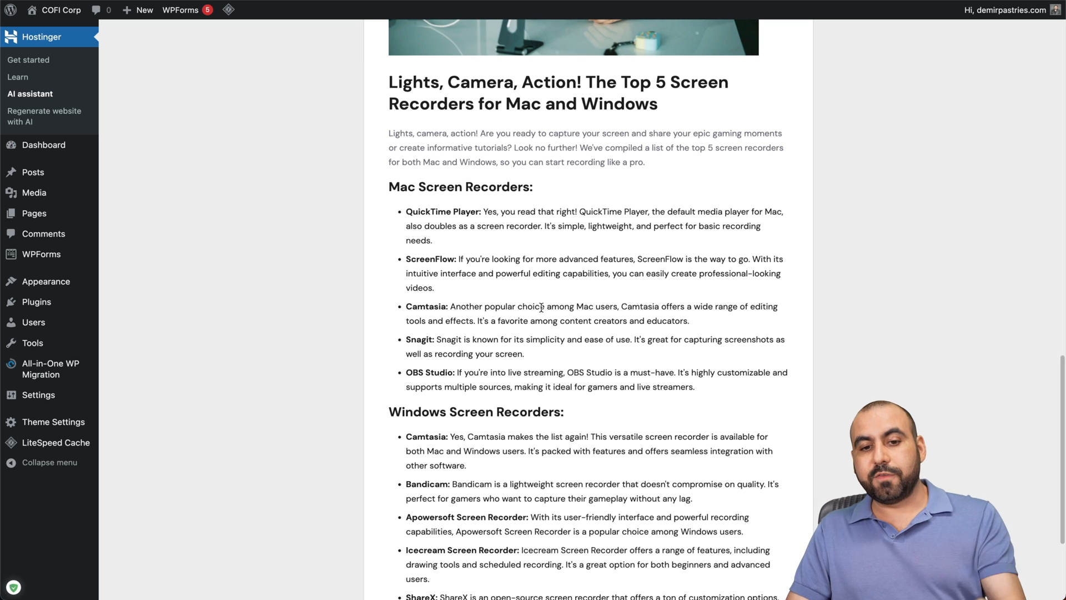
pyautogui.scroll(-3)
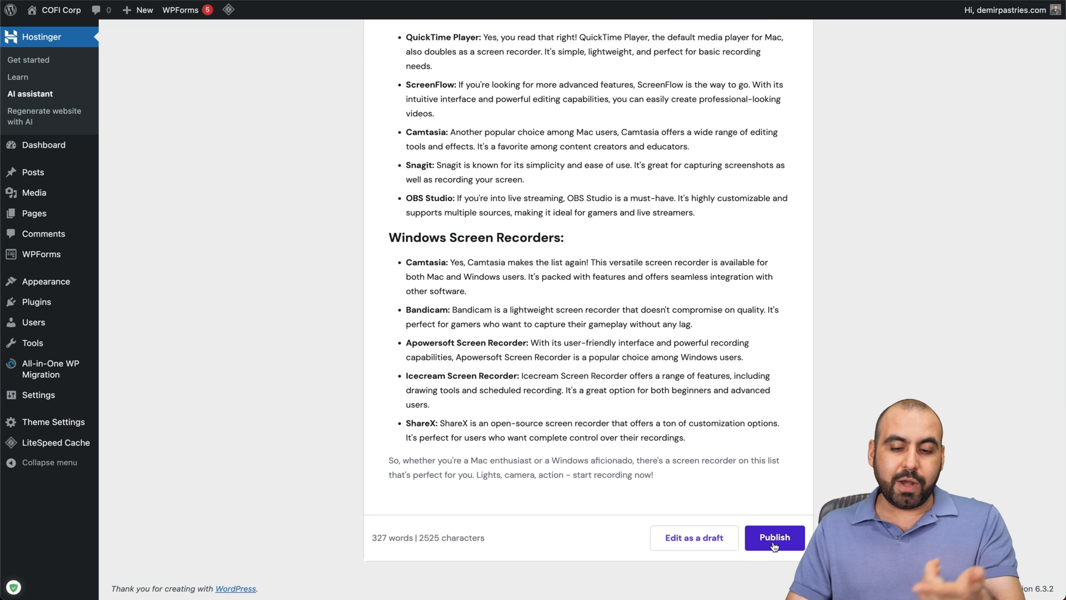
pyautogui.moveTo(693, 538)
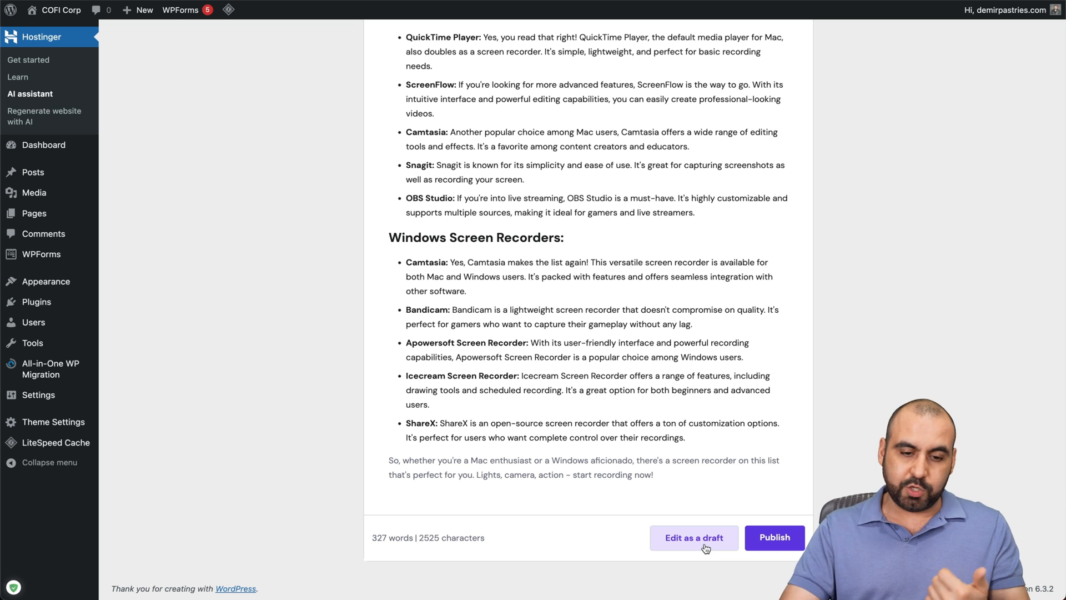
# Use 'Edit as a draft' to load the screen recorders article into the WordPress block editor.
pyautogui.click(693, 537)
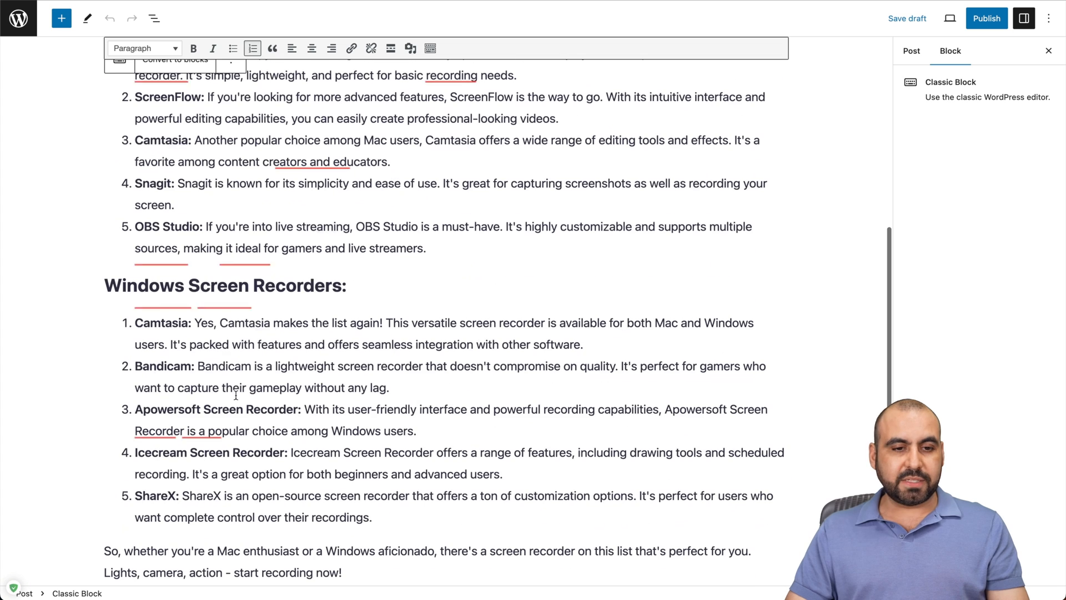
pyautogui.scroll(3)
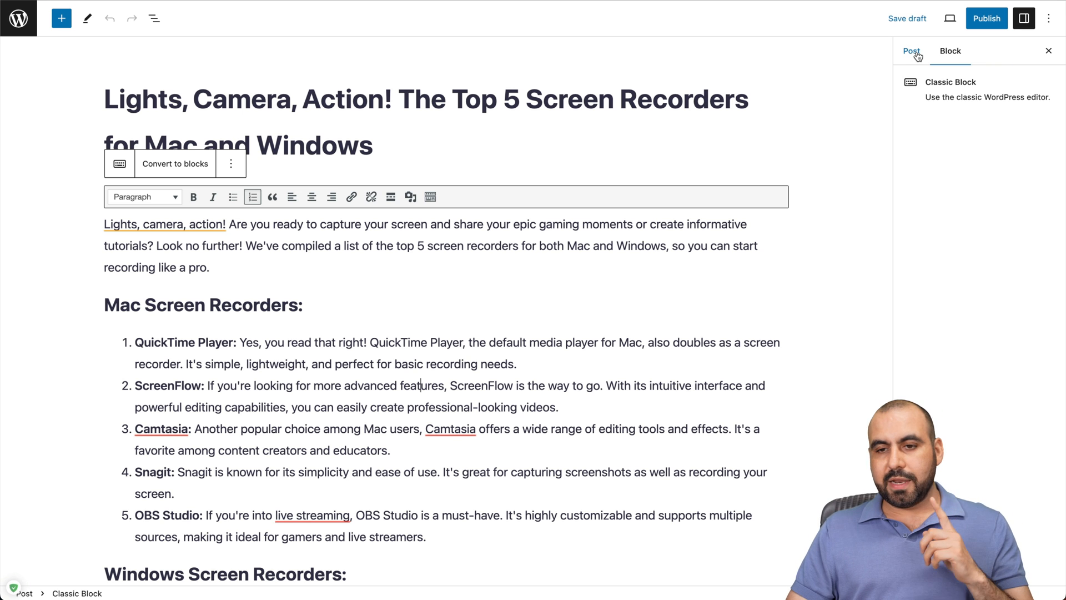
# Show the Post settings sidebar with the featured image, categories, tags and excerpt.
pyautogui.click(911, 50)
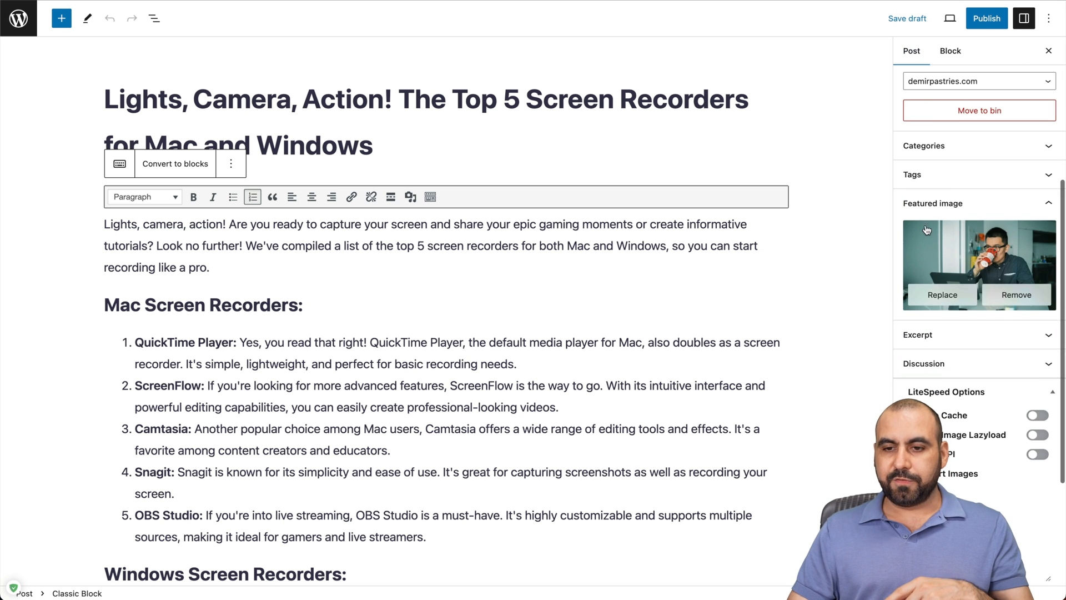
pyautogui.moveTo(1017, 294)
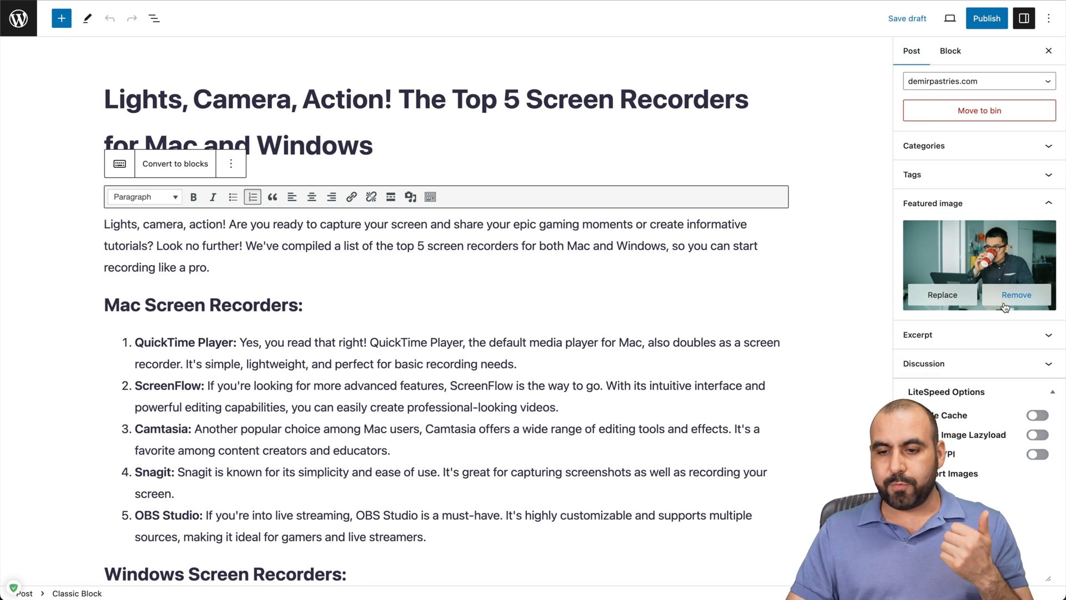
pyautogui.moveTo(532, 474)
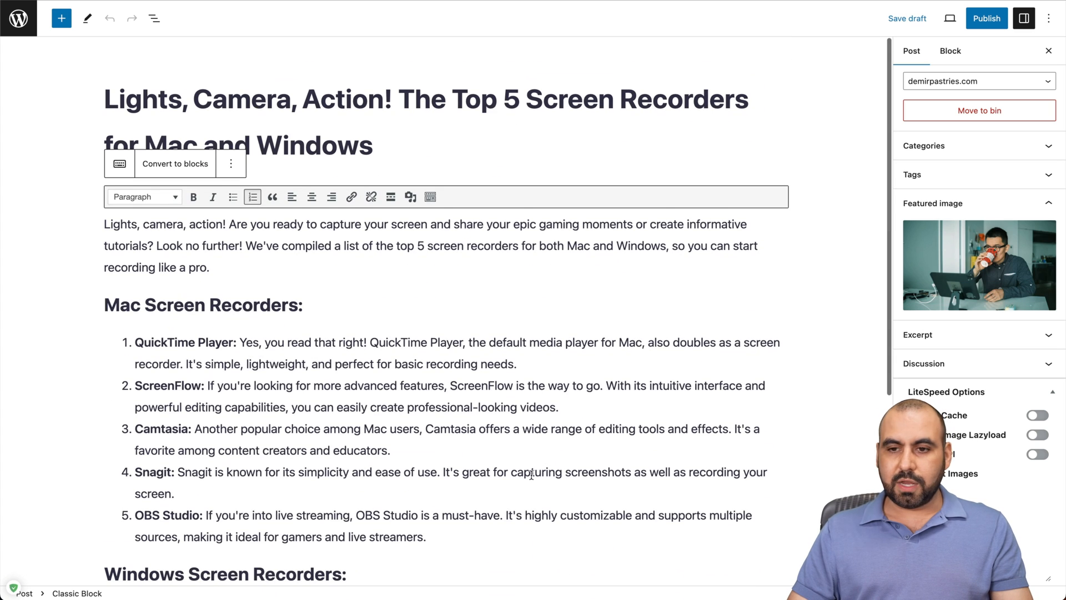
pyautogui.moveTo(538, 440)
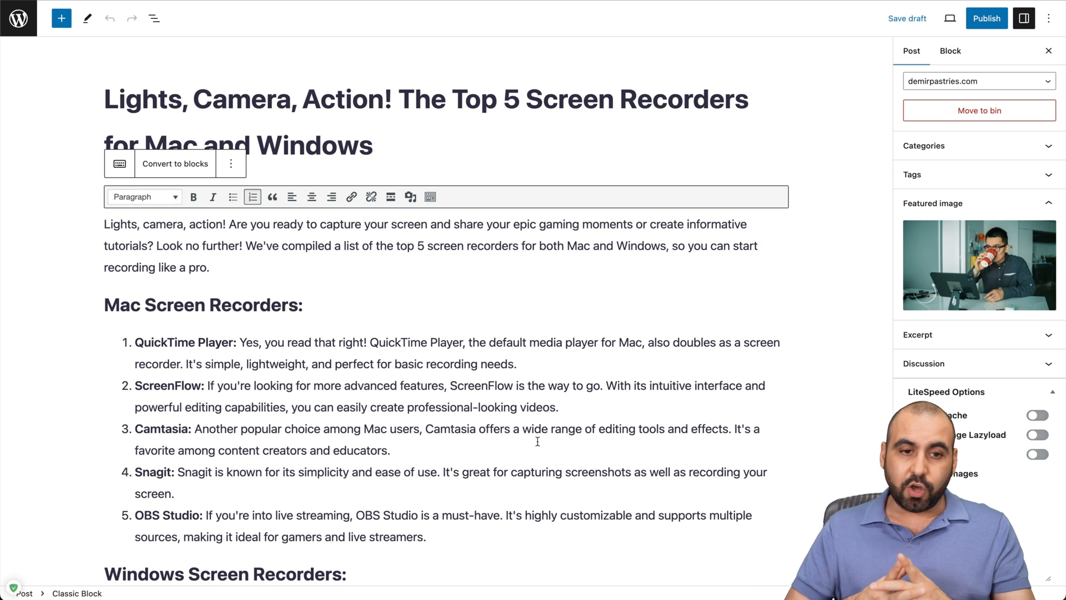
pyautogui.moveTo(812, 288)
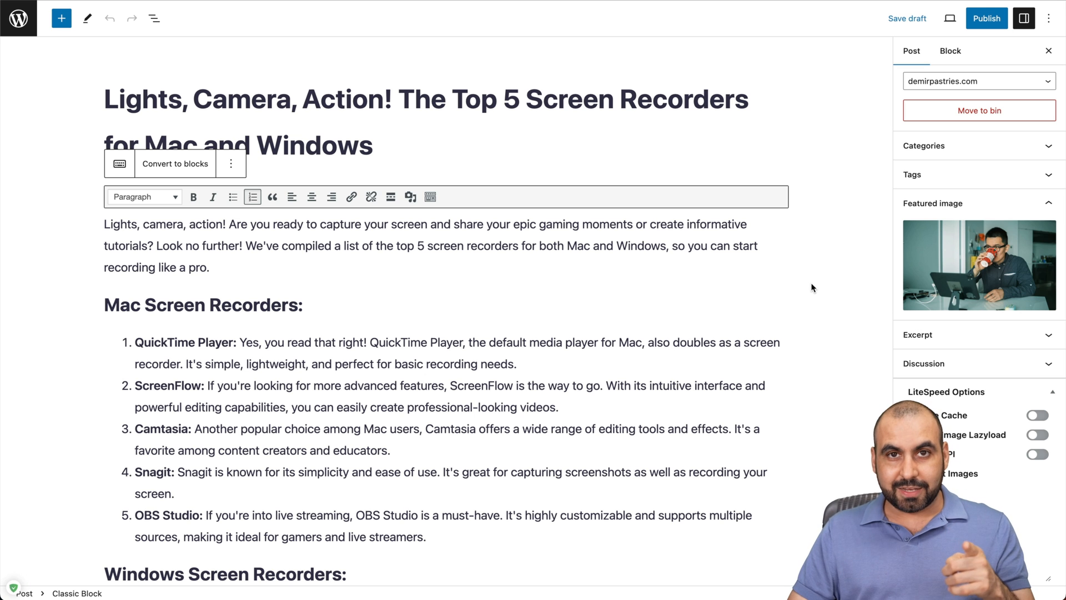
pyautogui.moveTo(755, 251)
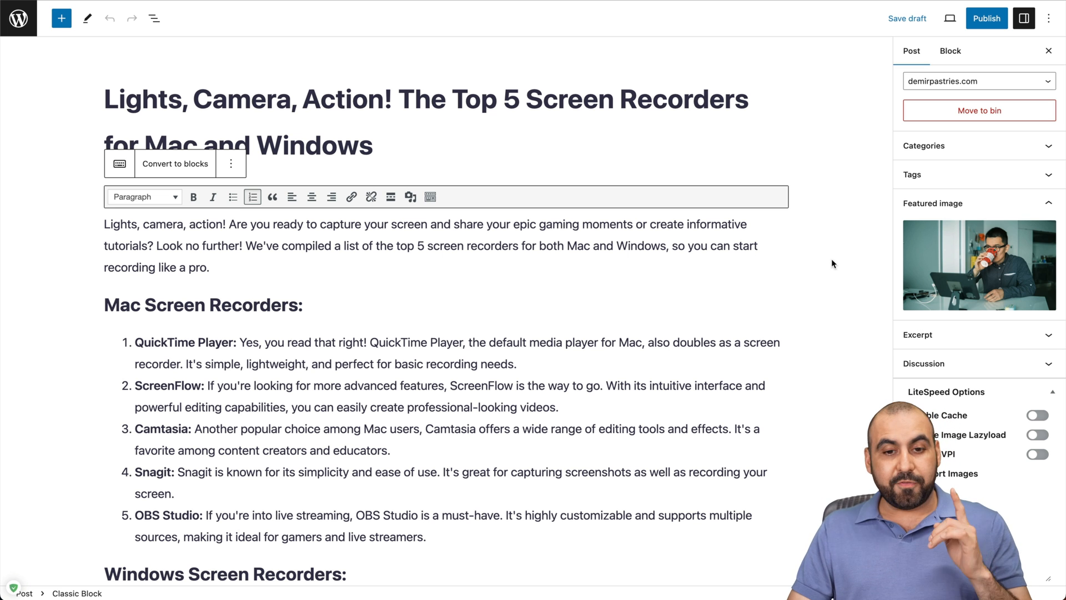
pyautogui.moveTo(801, 262)
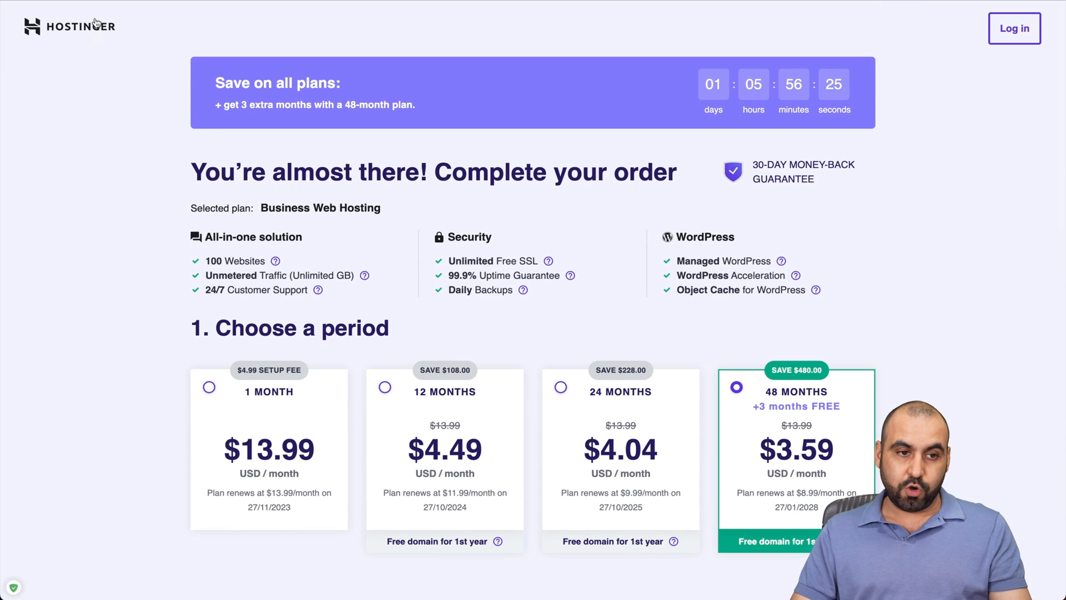
pyautogui.moveTo(842, 39)
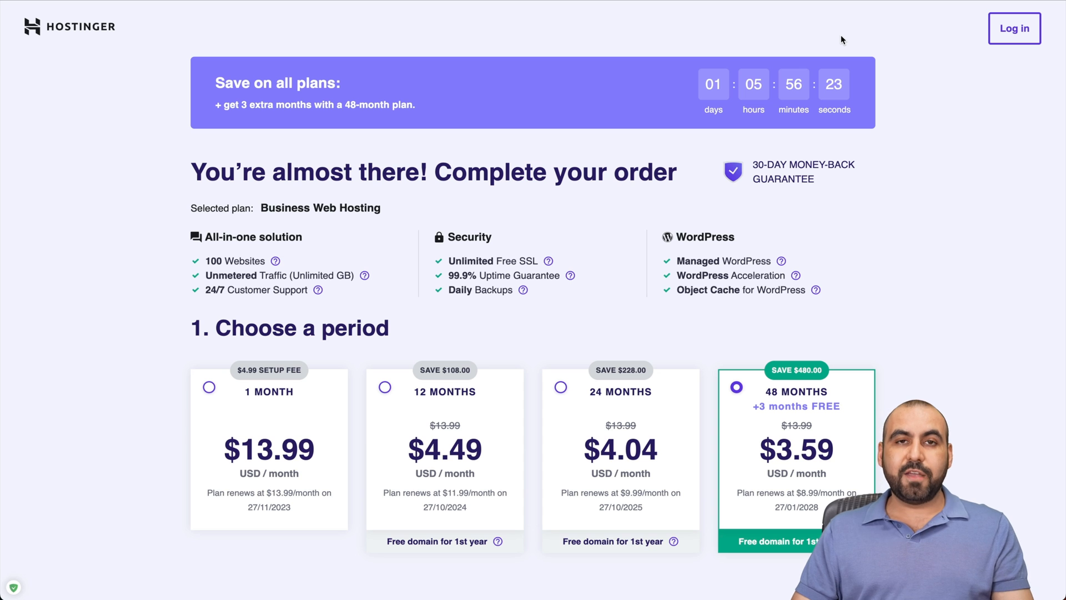
pyautogui.moveTo(222, 63)
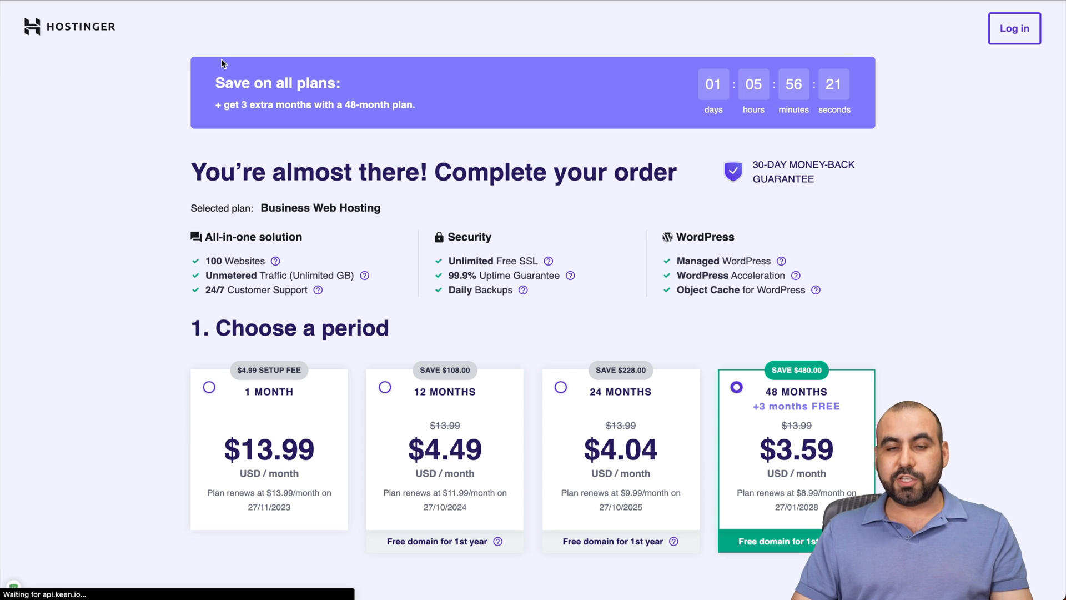
pyautogui.moveTo(308, 98)
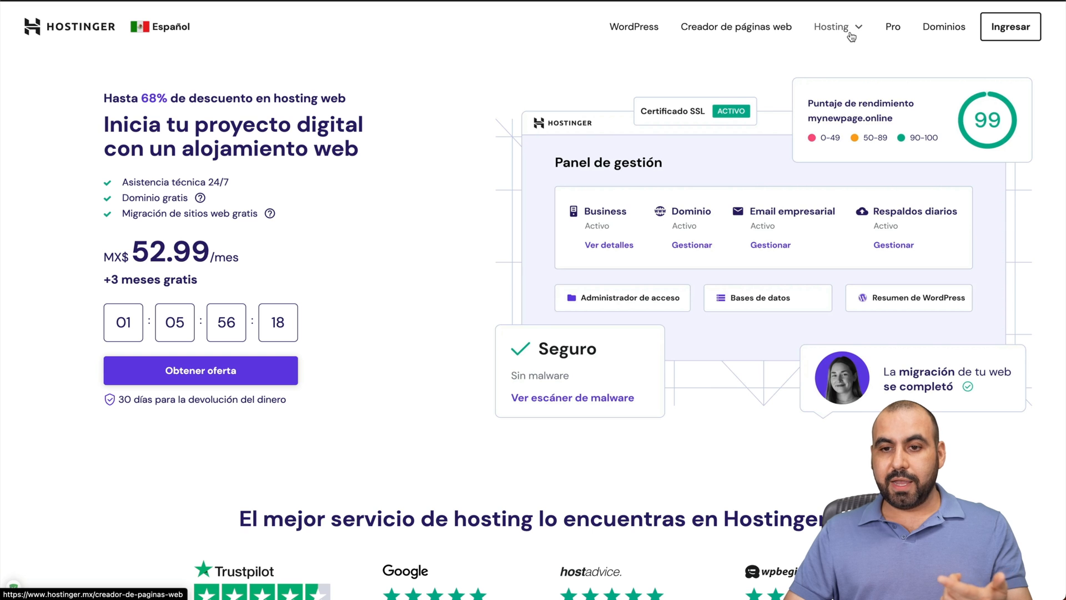
pyautogui.moveTo(511, 394)
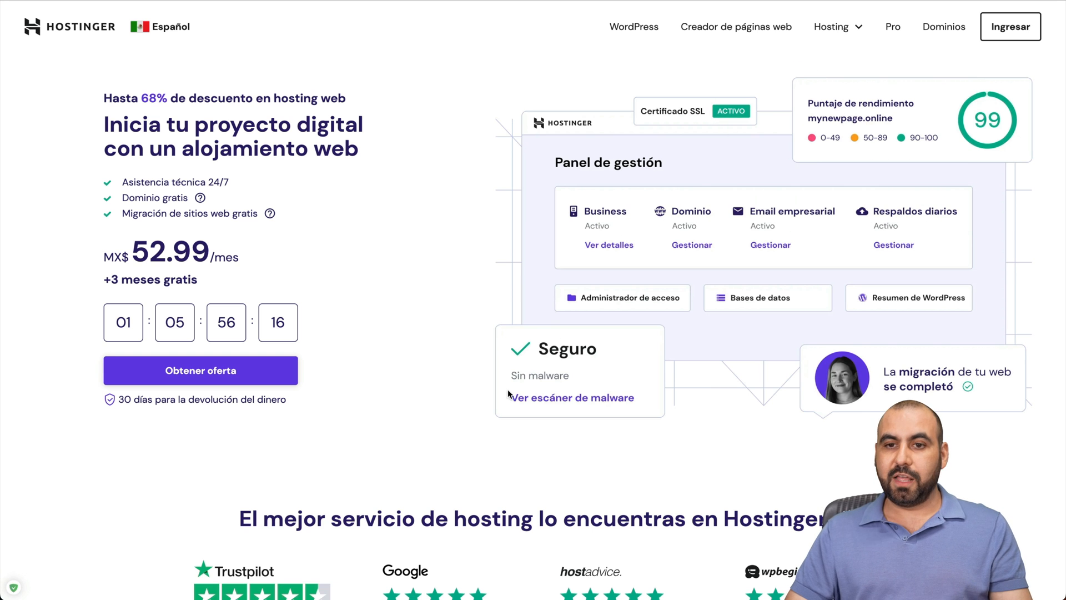
pyautogui.moveTo(540, 447)
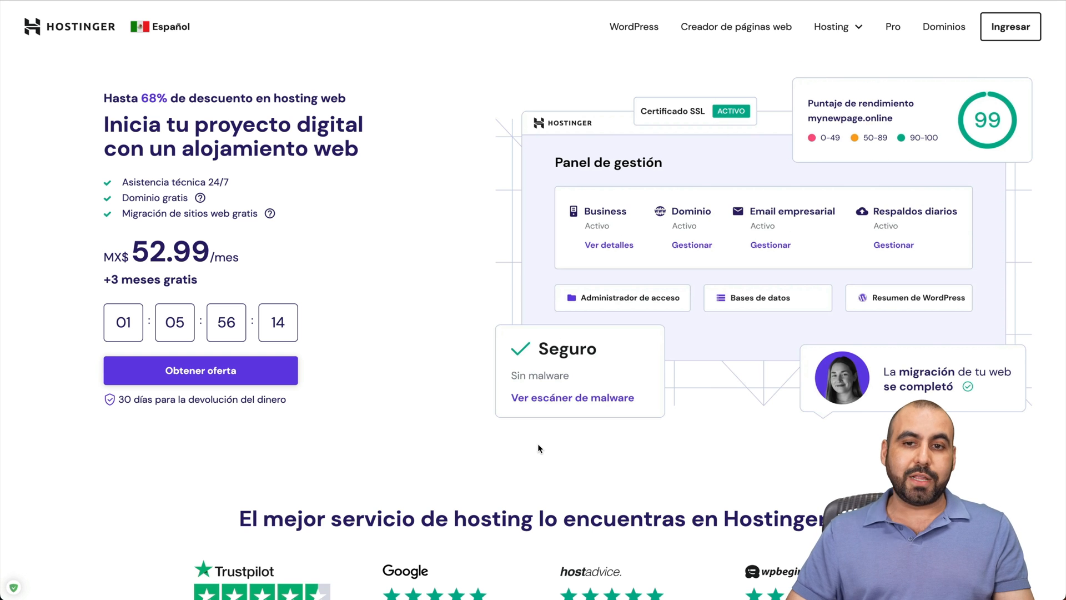
# Scroll the Hostinger hosting page down to the WordPress hosting and website builder comparison rows.
pyautogui.scroll(-3)
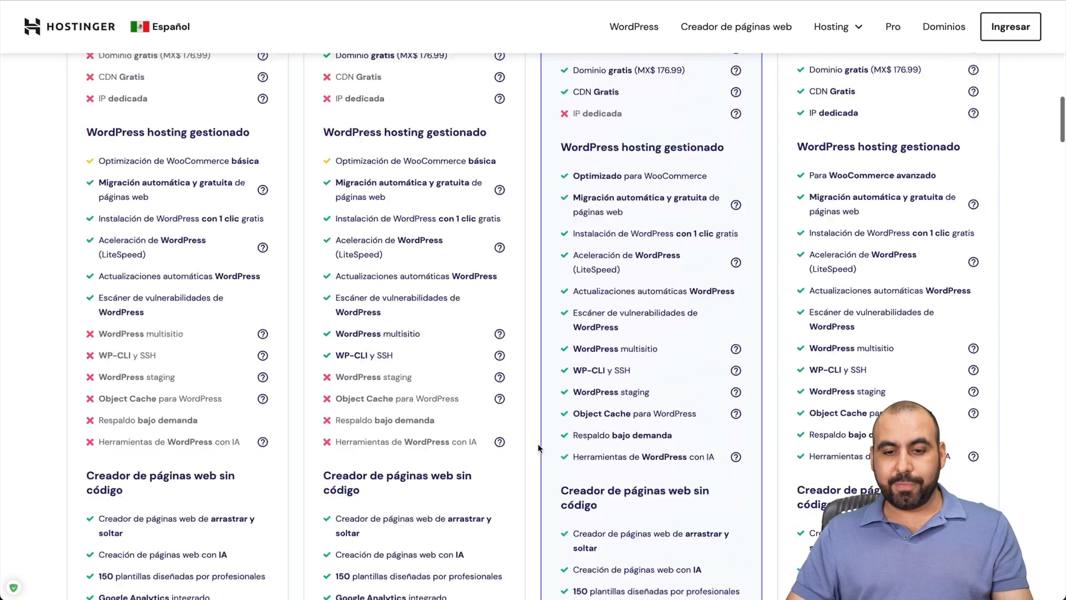